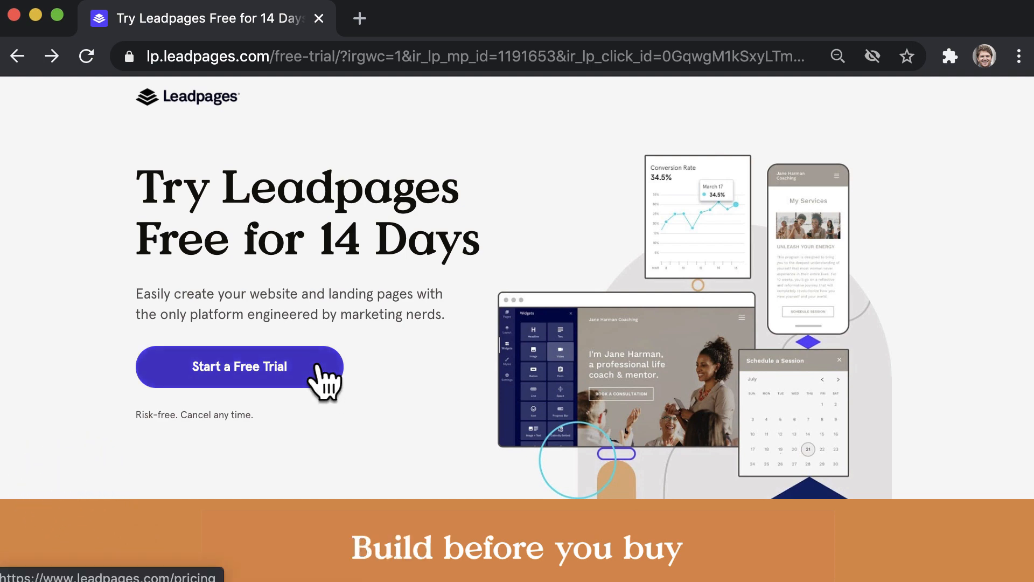
# Choose the Standard plan for the free 14-day trial from the pricing page
pyautogui.click(239, 367)
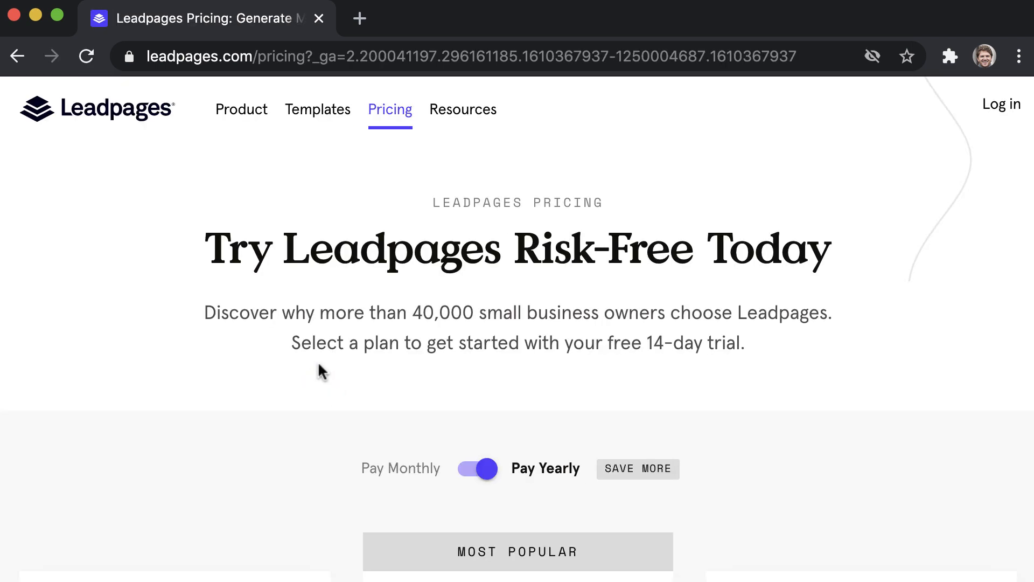
pyautogui.scroll(-3)
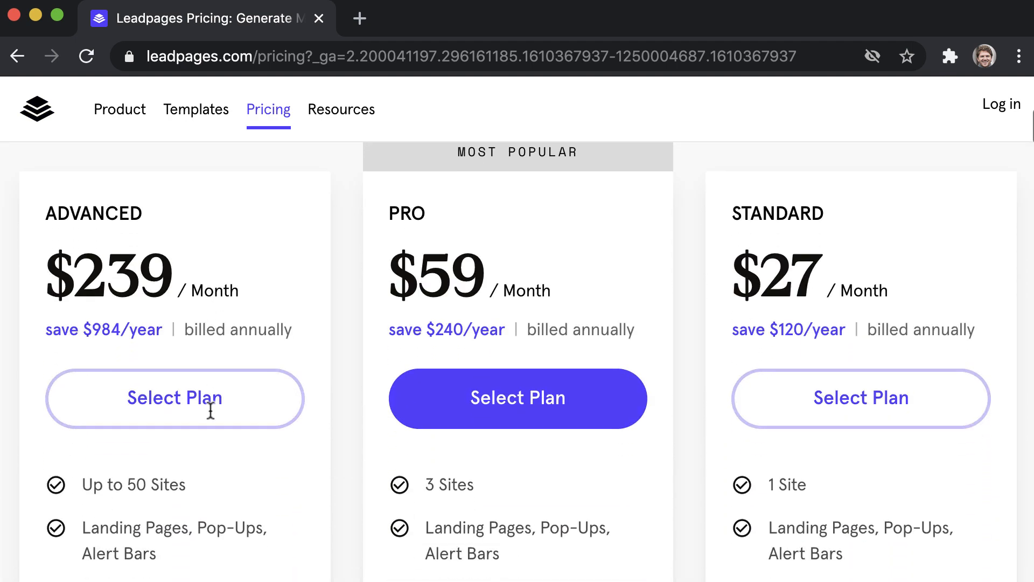
pyautogui.moveTo(860, 402)
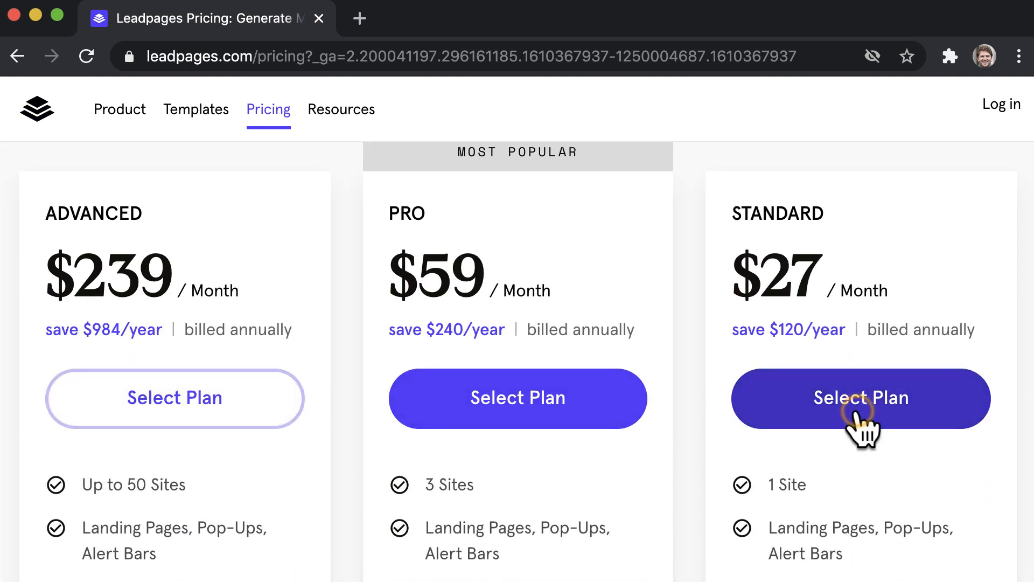
pyautogui.click(860, 398)
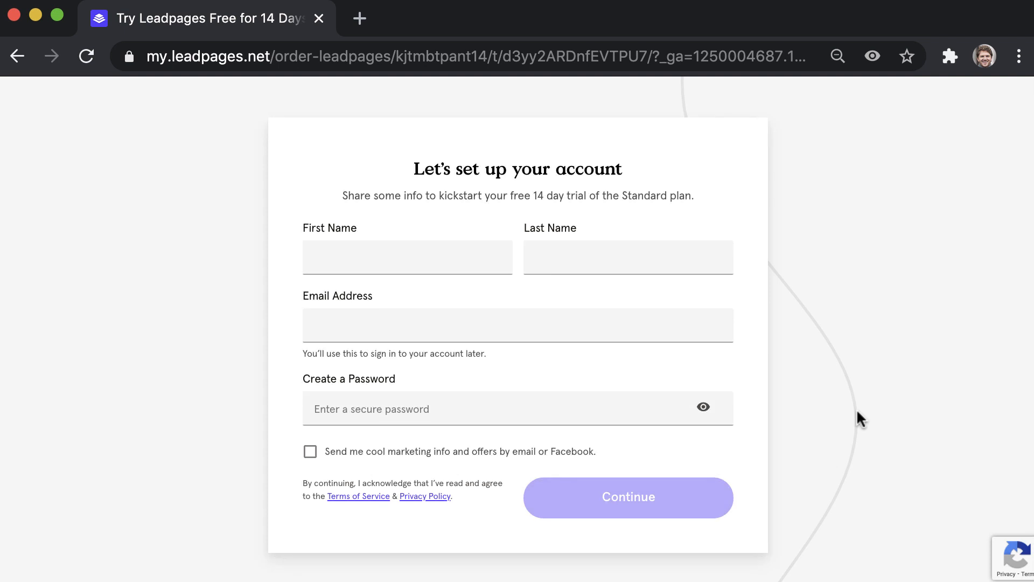
# Submit the account details and payment information to start the trial
pyautogui.click(626, 500)
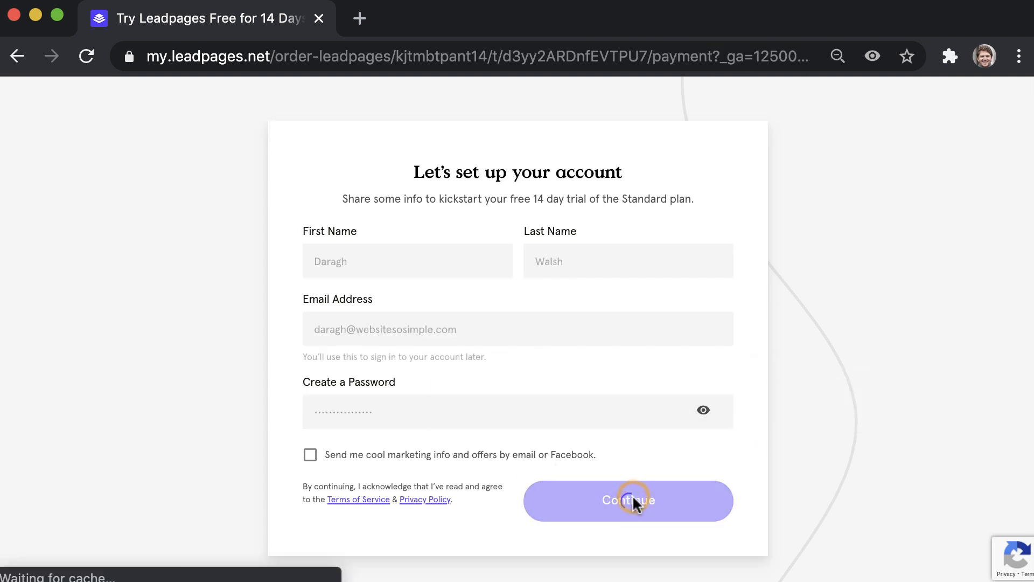
pyautogui.click(627, 500)
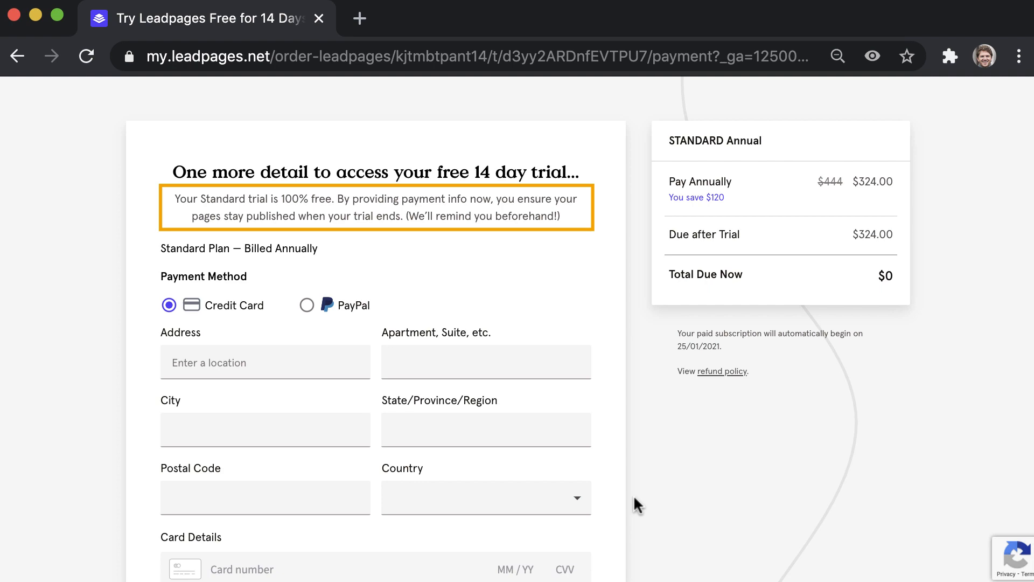
pyautogui.scroll(-3)
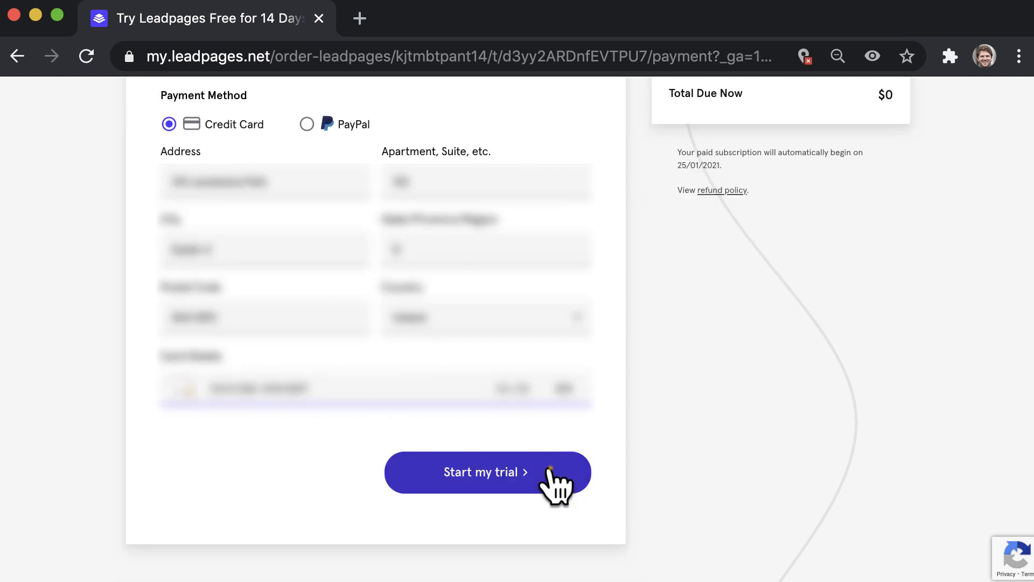
pyautogui.click(487, 471)
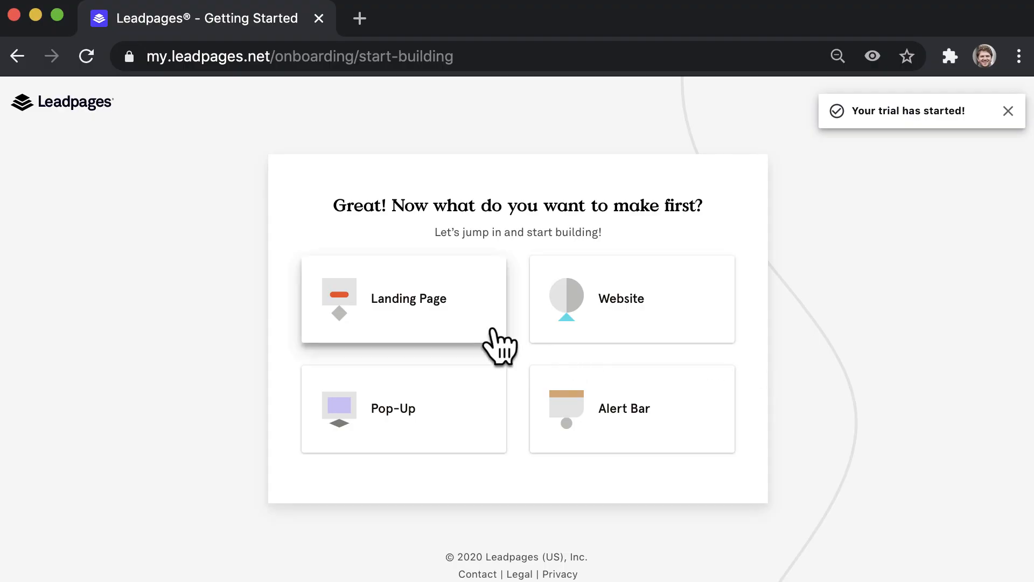
# Start a new landing page and preview the Free Guide template
pyautogui.click(403, 299)
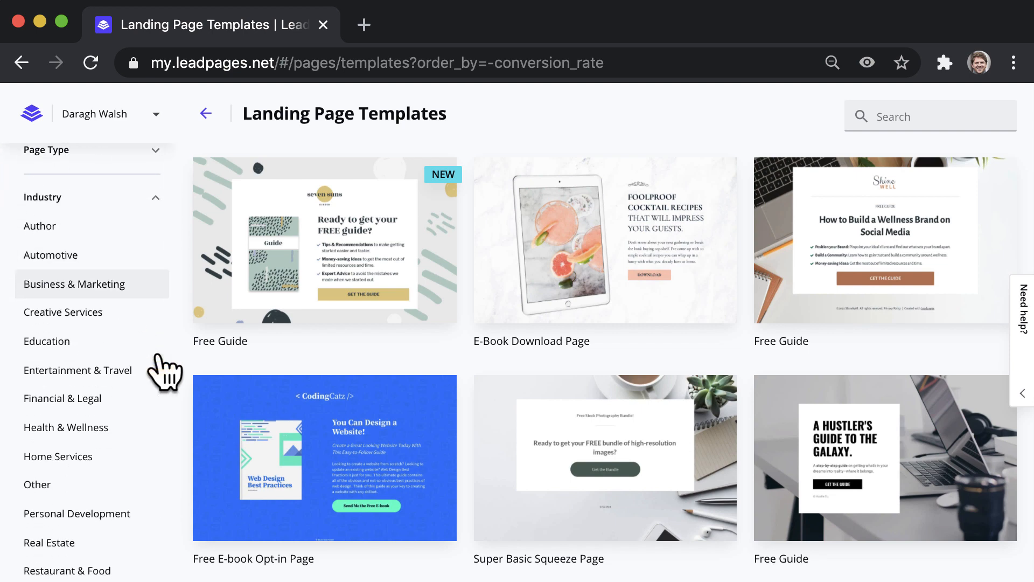
pyautogui.scroll(3)
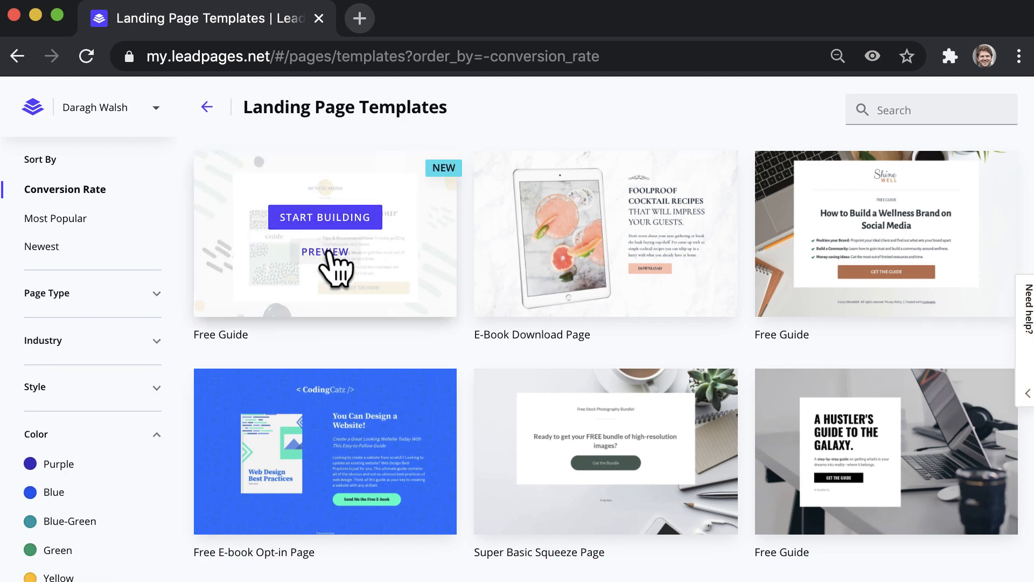
pyautogui.click(324, 252)
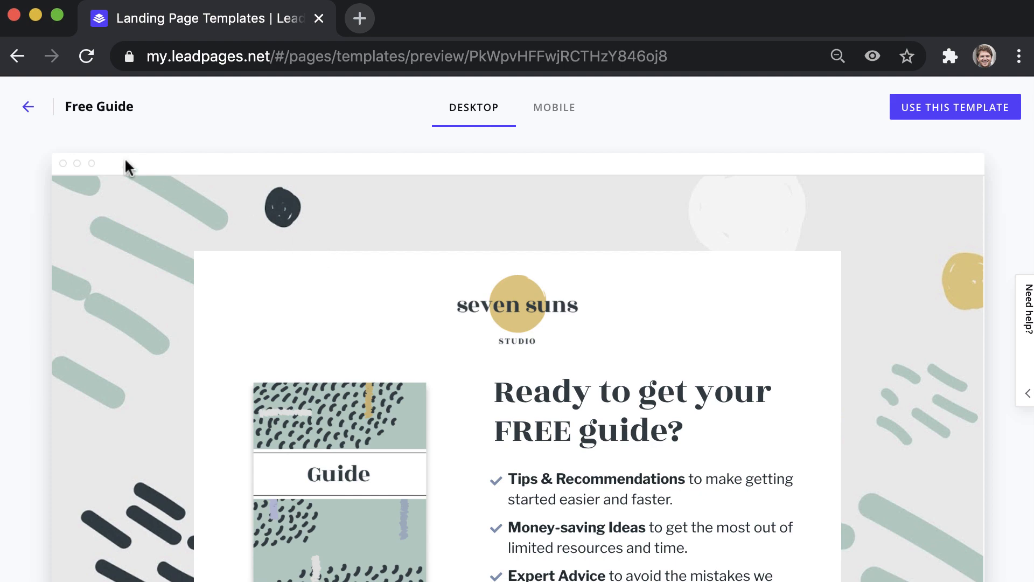
# Check the template's mobile layout and build the page from Free Guide
pyautogui.click(554, 107)
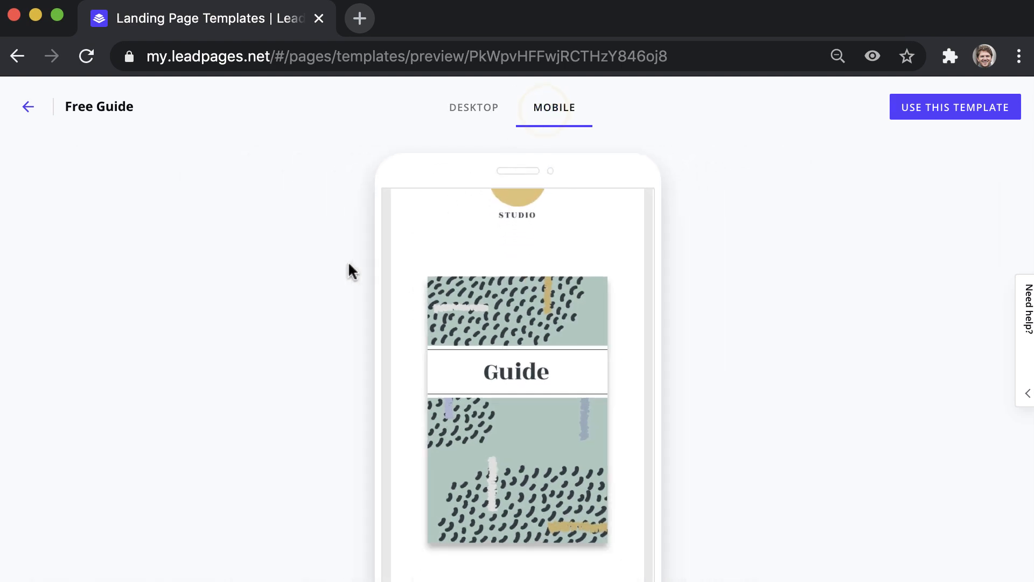
pyautogui.scroll(-3)
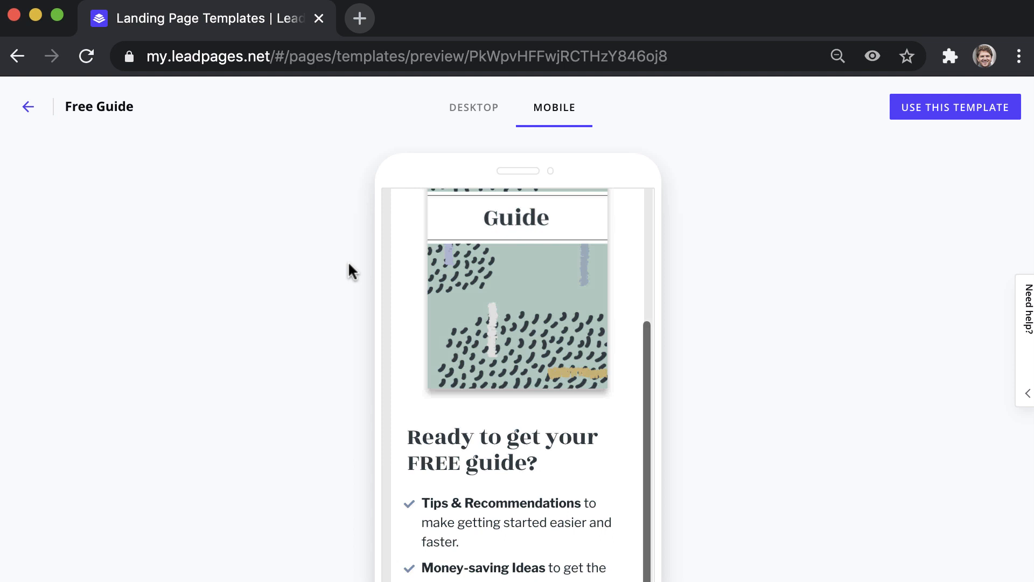
pyautogui.scroll(-3)
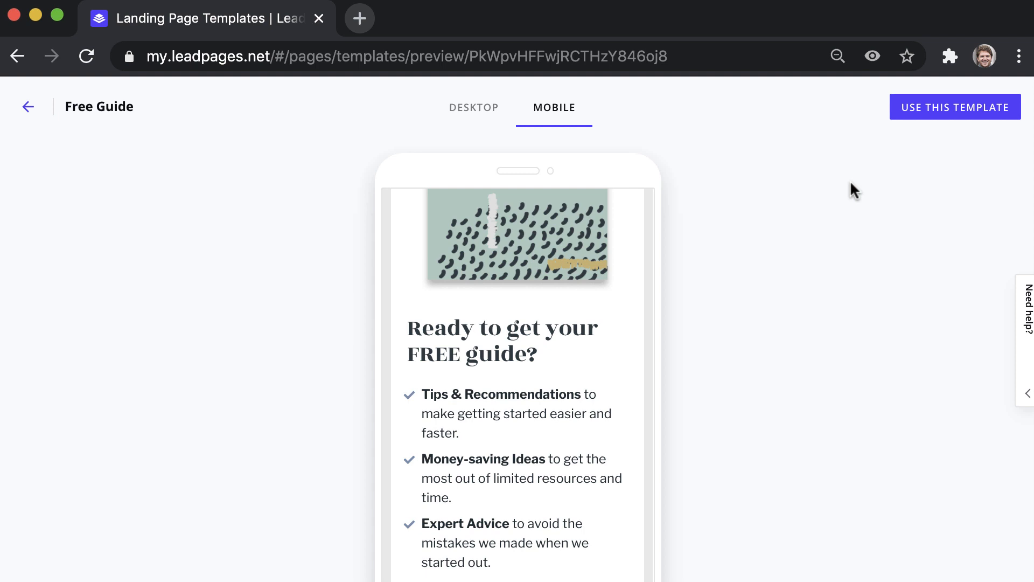
pyautogui.click(954, 107)
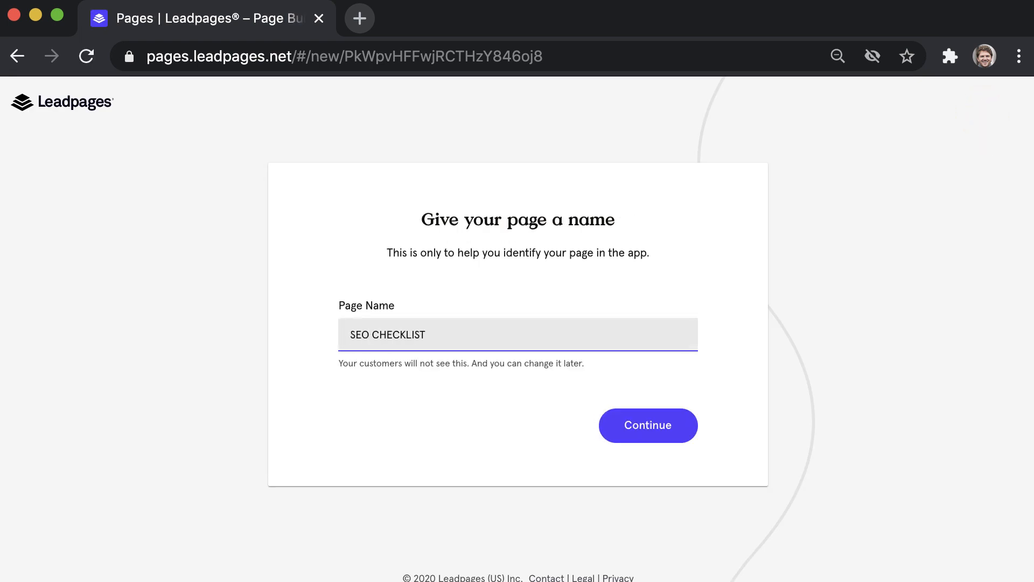
# Confirm the page name SEO CHECKLIST and change the headline to SEO CHECKLIST (FREE PDF)
pyautogui.click(648, 424)
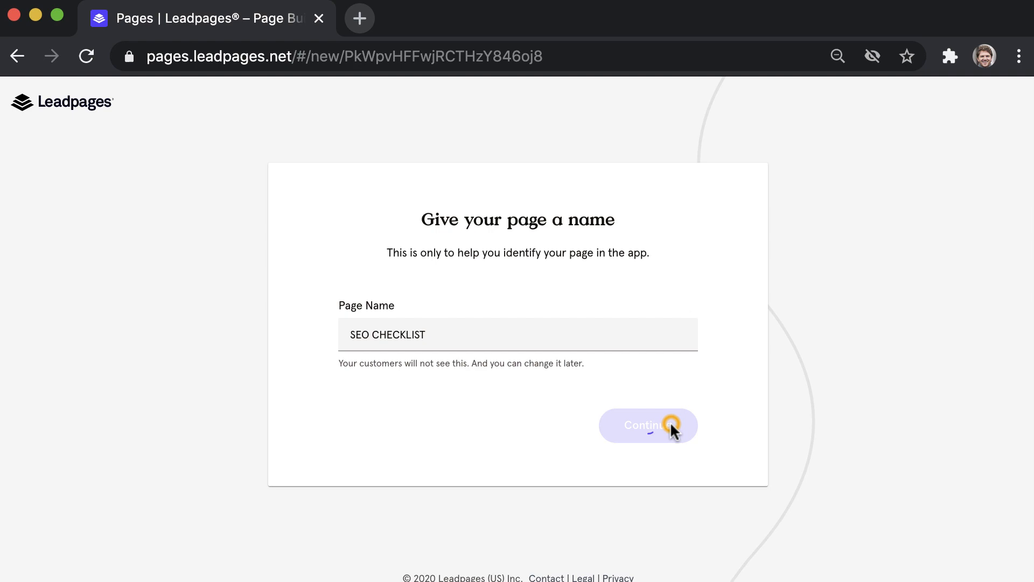
pyautogui.click(647, 425)
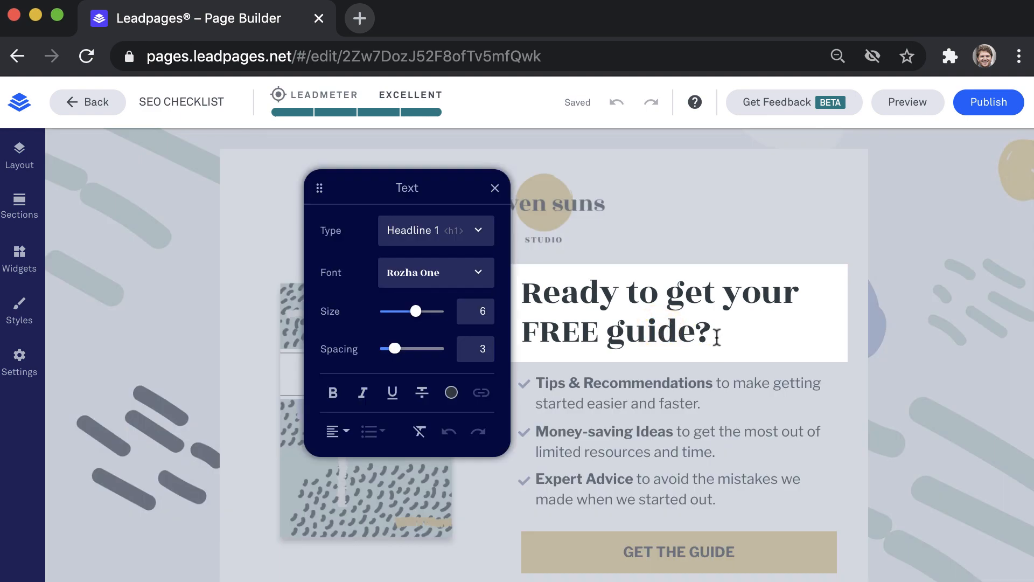
pyautogui.write('SEO CHECKLIST (FREE PDF')
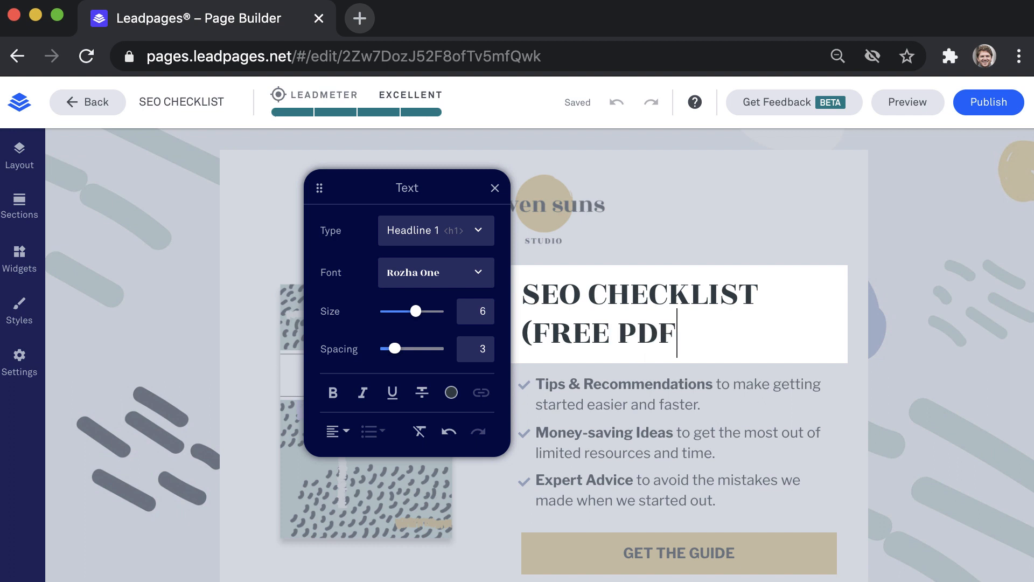
pyautogui.write(')')
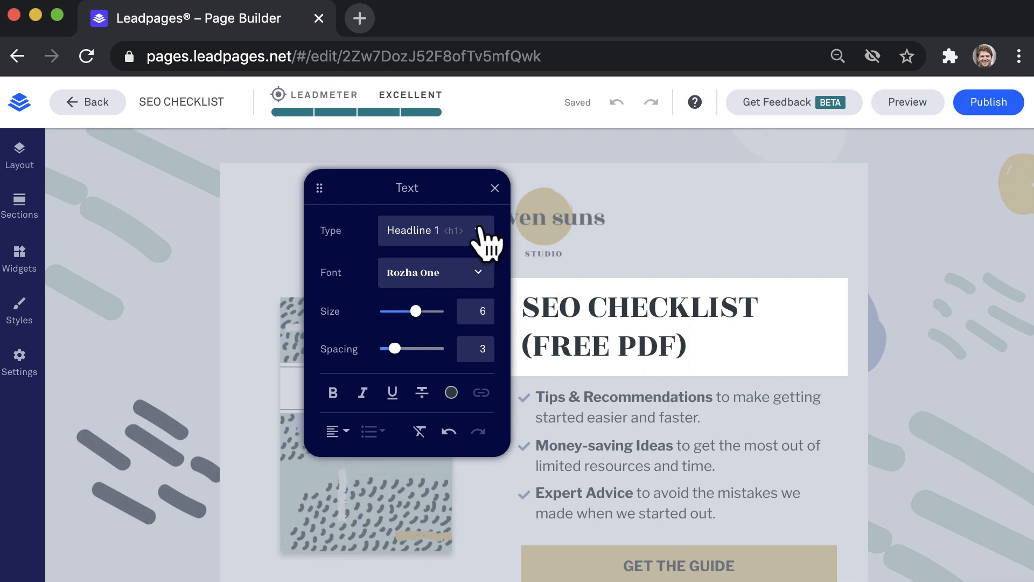
pyautogui.moveTo(482, 283)
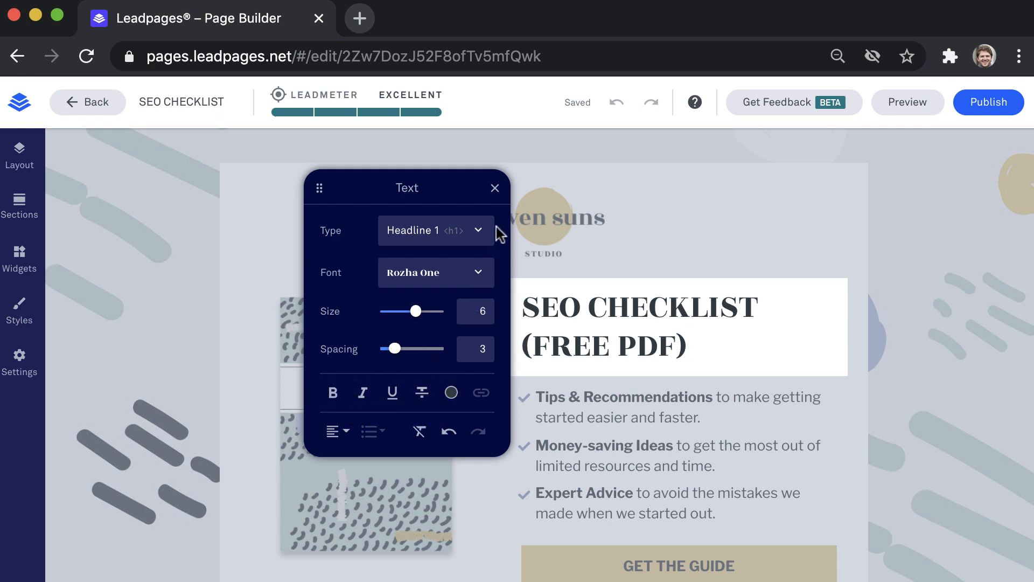
pyautogui.click(494, 188)
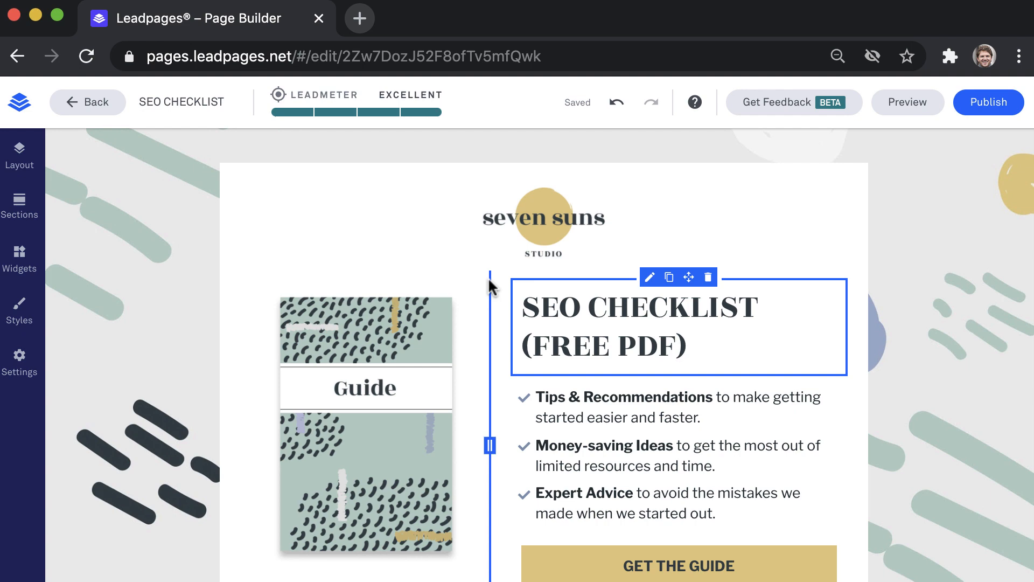
# Remove the seven suns logo block from the page
pyautogui.click(543, 222)
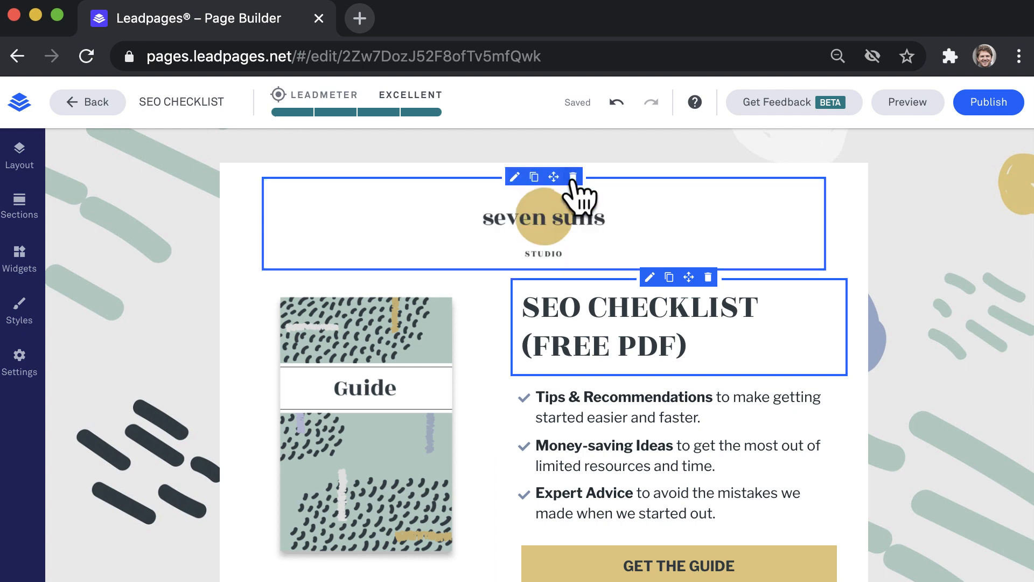
pyautogui.click(577, 177)
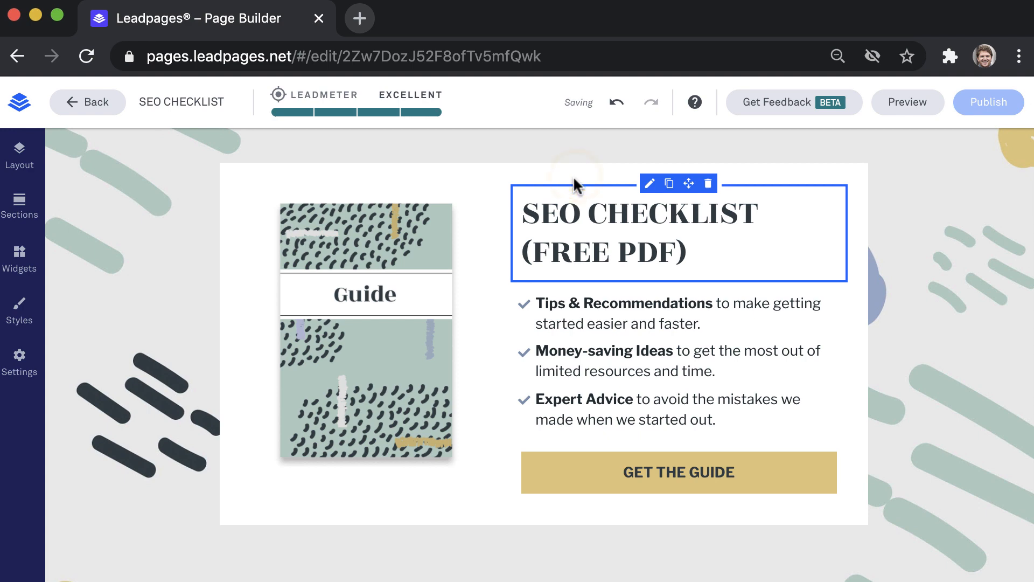
# Replace the guide cover image with SEO CHECKLIST.png from My Images
pyautogui.click(366, 330)
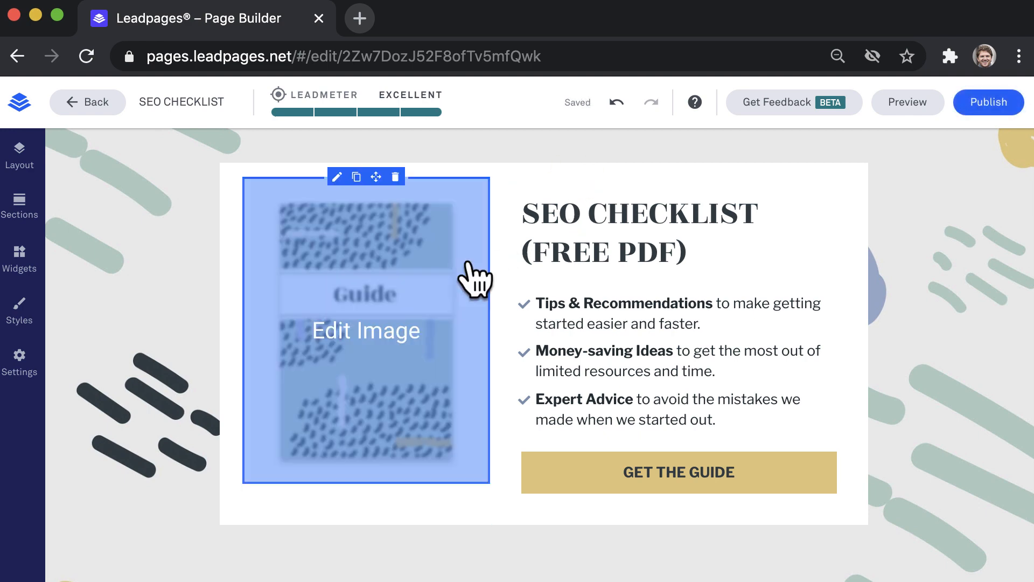
pyautogui.click(365, 330)
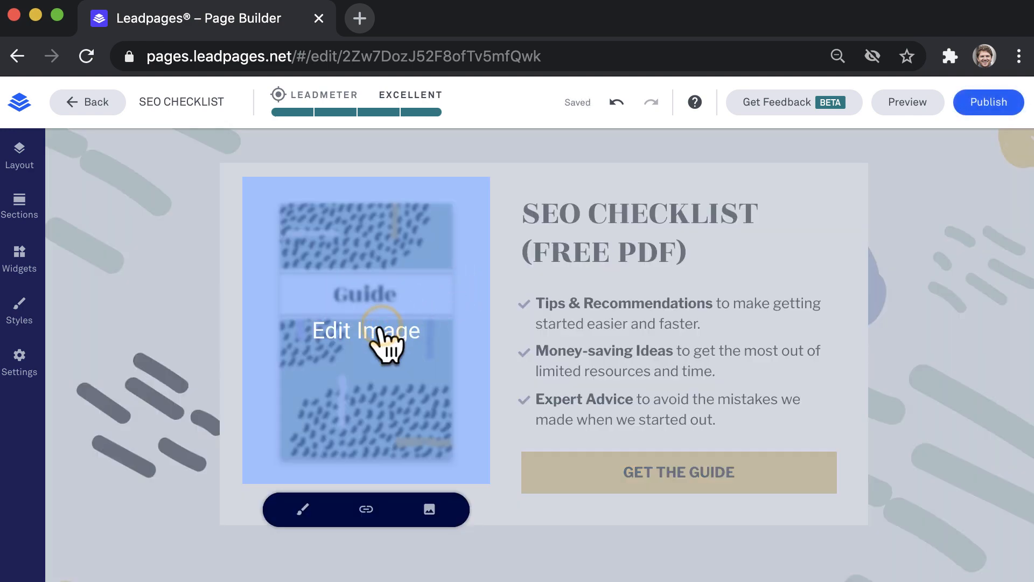
pyautogui.click(429, 509)
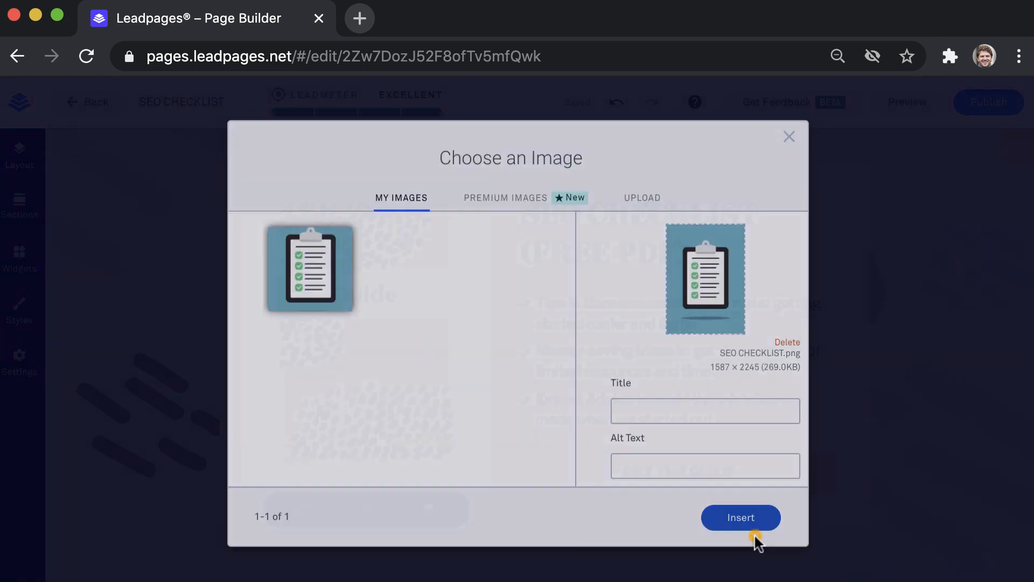
pyautogui.click(740, 517)
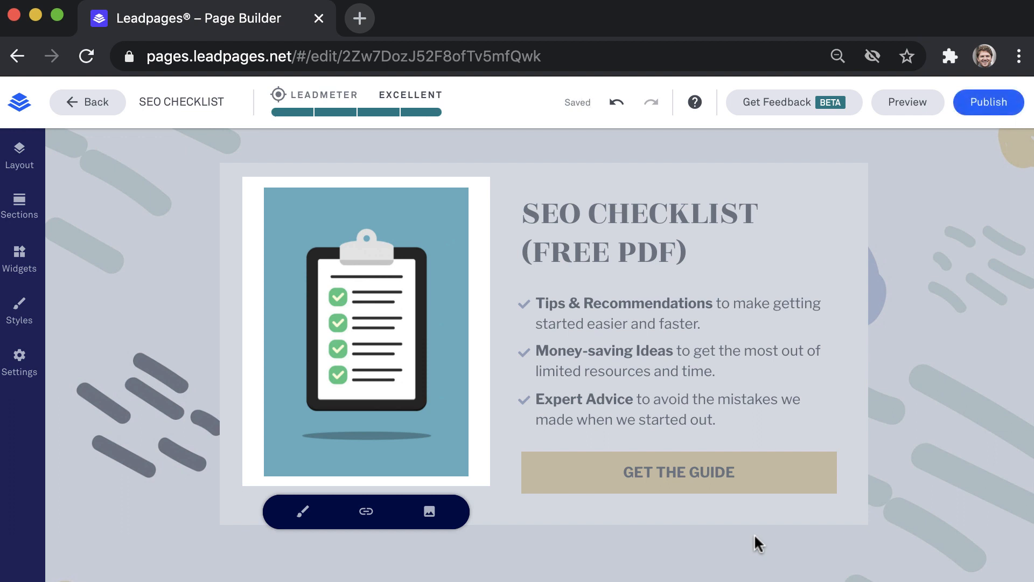
# Give the button custom background FF4500, white text, and label GET THE CHECKLIST
pyautogui.click(677, 472)
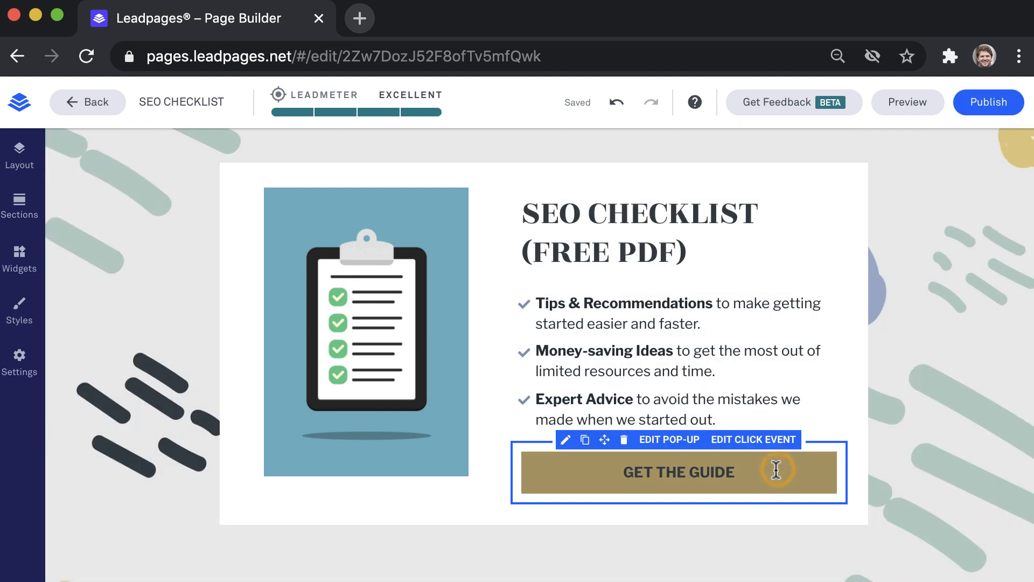
pyautogui.moveTo(571, 454)
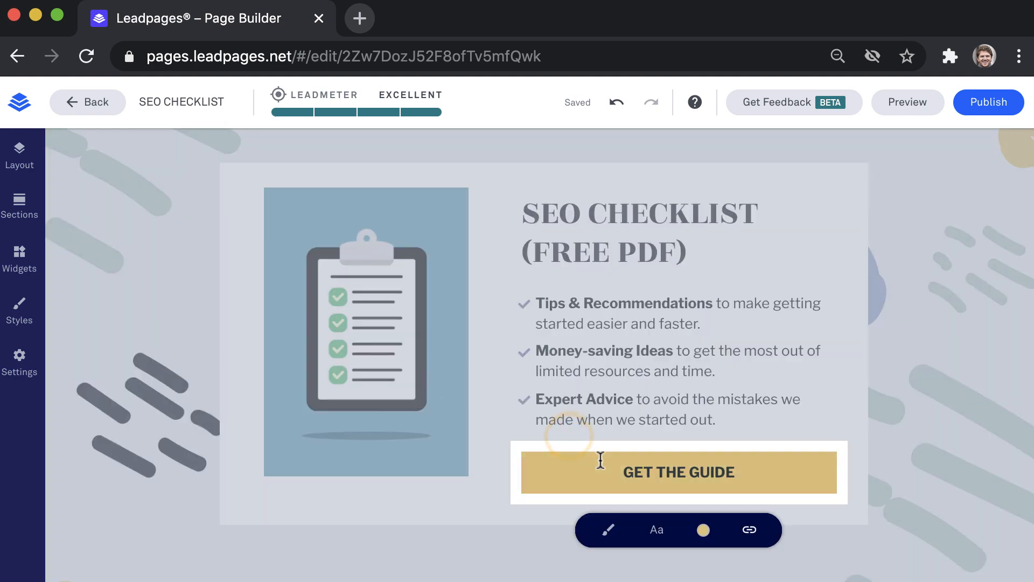
pyautogui.click(702, 530)
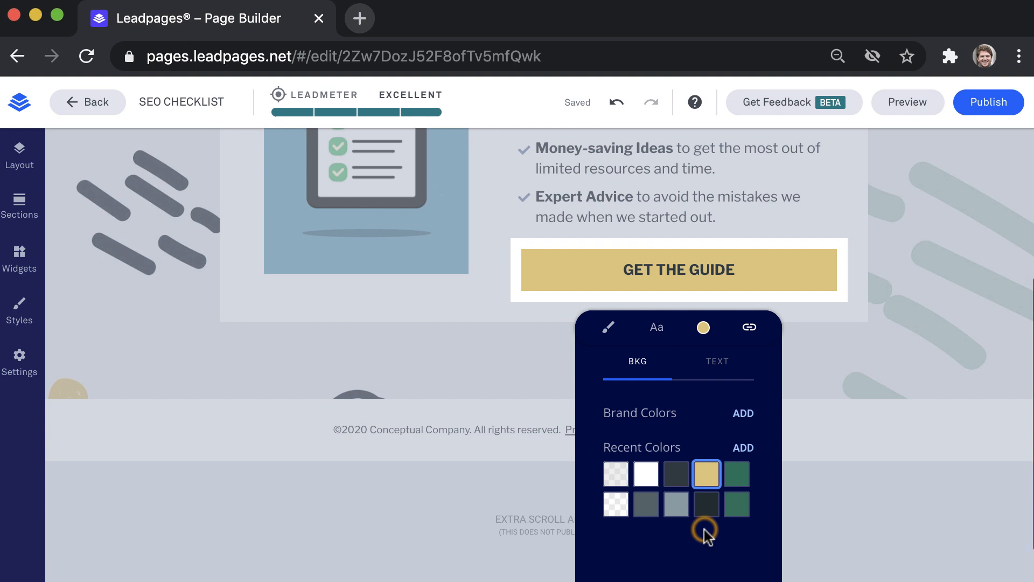
pyautogui.moveTo(652, 381)
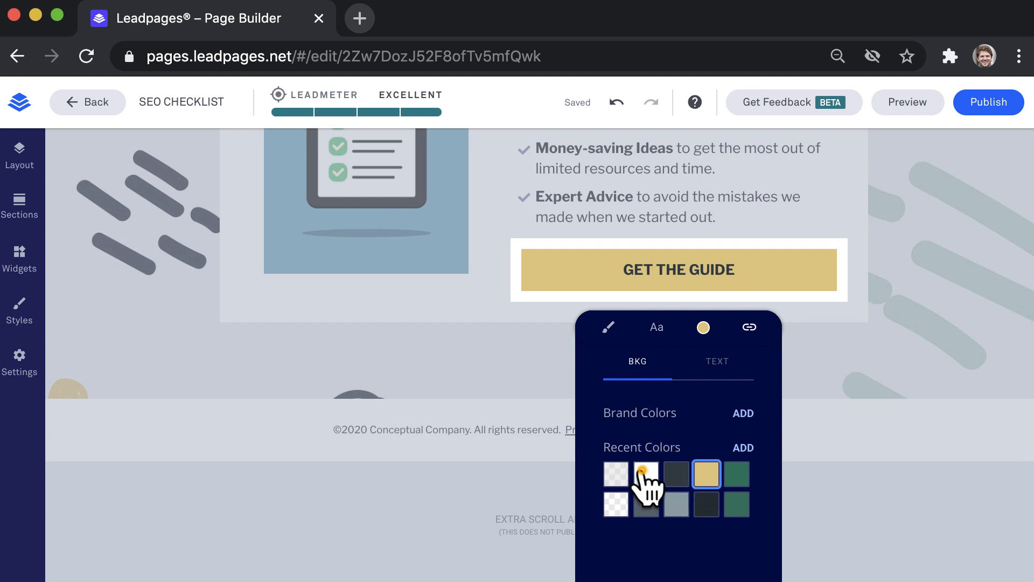
pyautogui.click(737, 473)
pyautogui.write('FF4500')
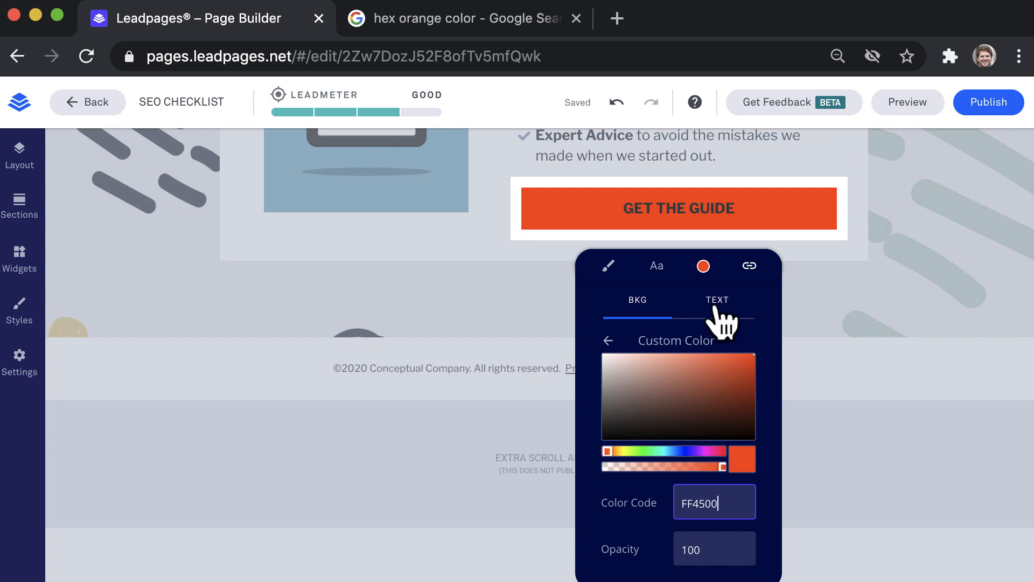
pyautogui.click(717, 300)
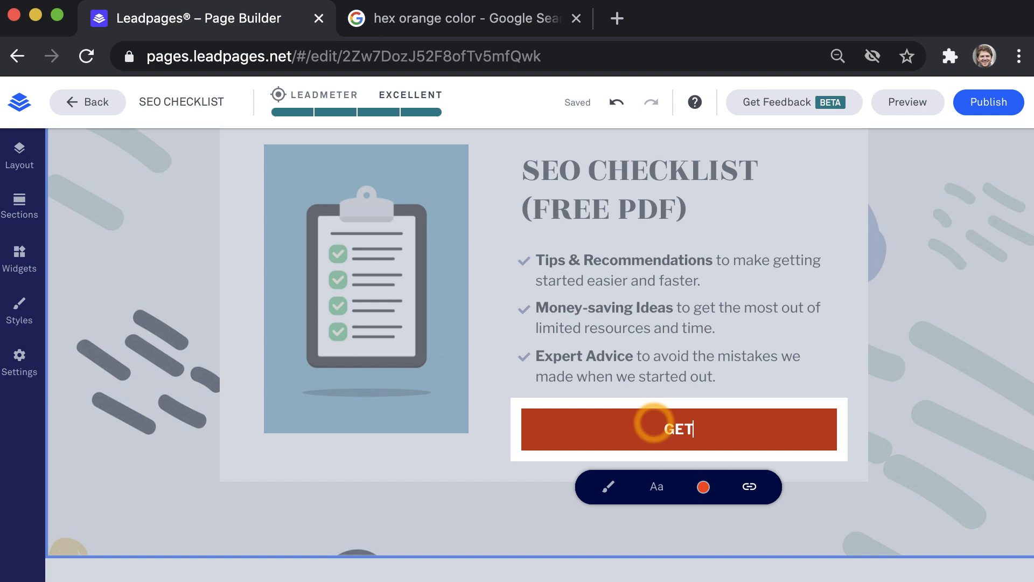
pyautogui.write('THE CHECKLIST')
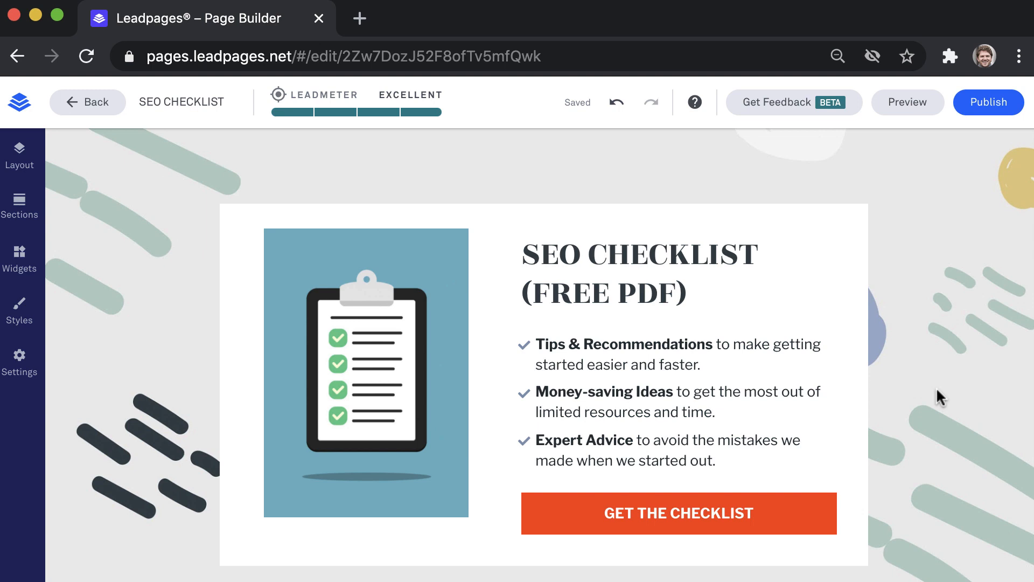
# Reach the integration settings of the email form inside the button's pop-up
pyautogui.click(678, 513)
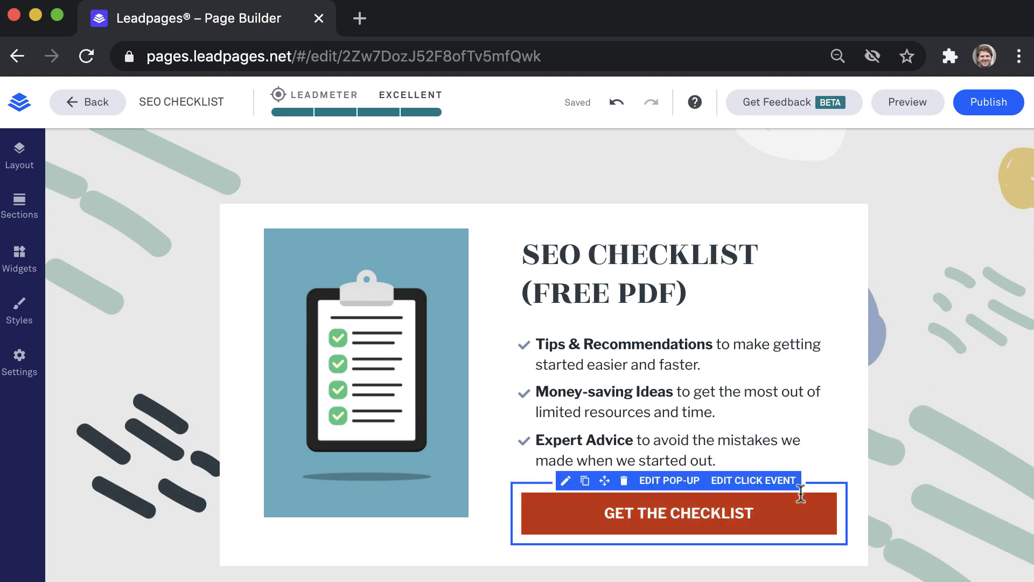
pyautogui.click(668, 480)
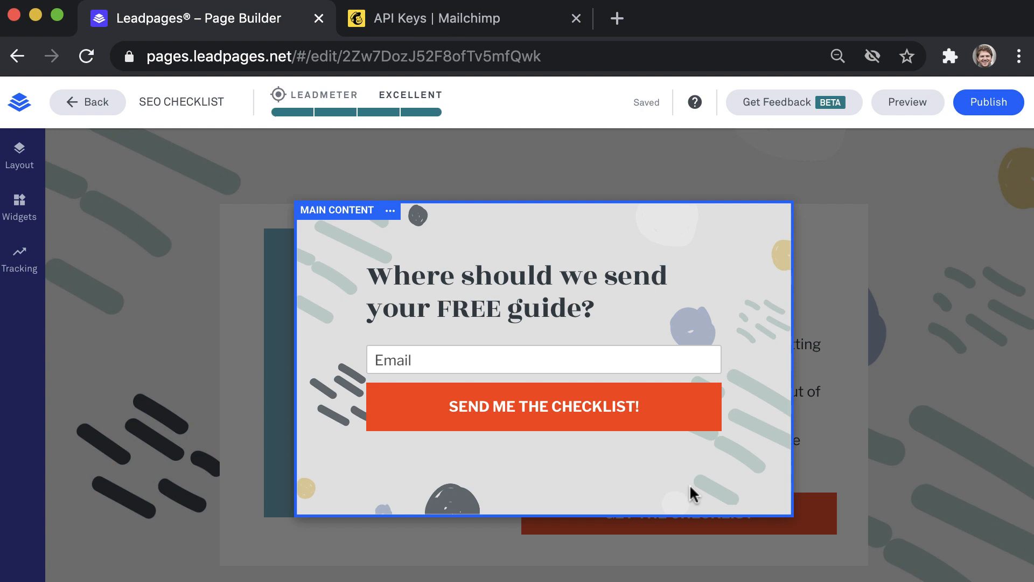
pyautogui.click(543, 360)
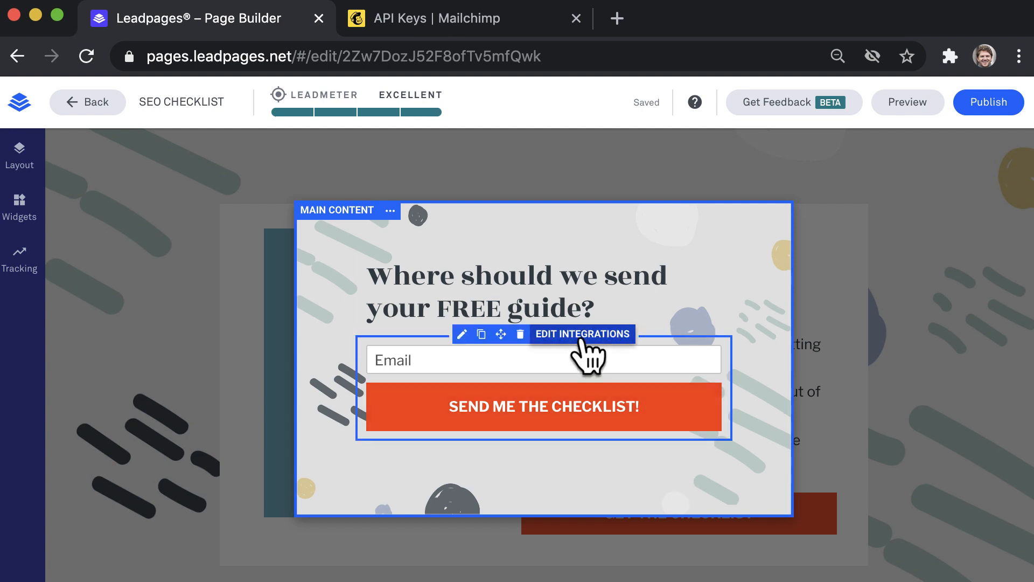
pyautogui.click(583, 334)
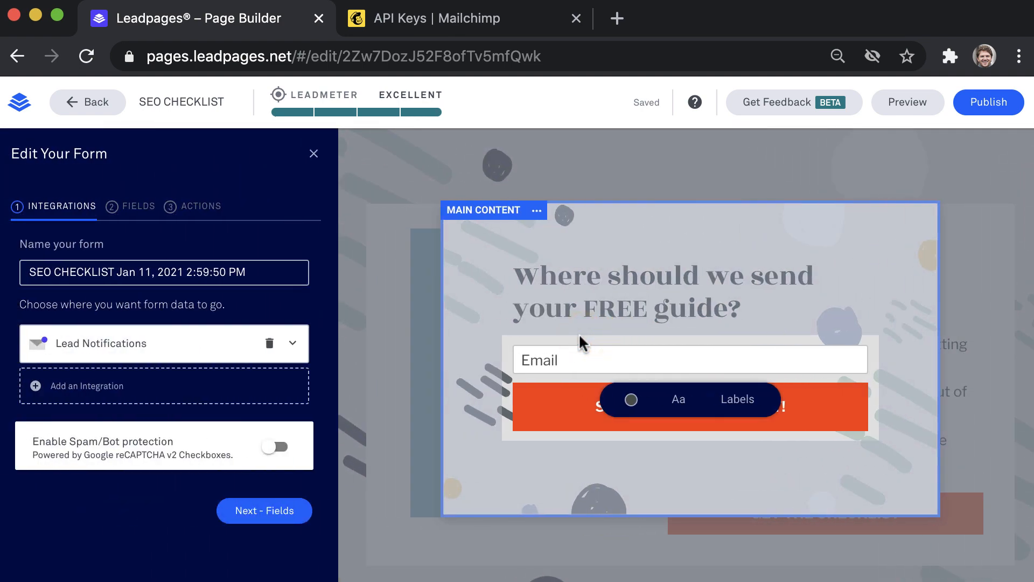
# Go to the form's Actions and start adding a new lead magnet
pyautogui.click(200, 206)
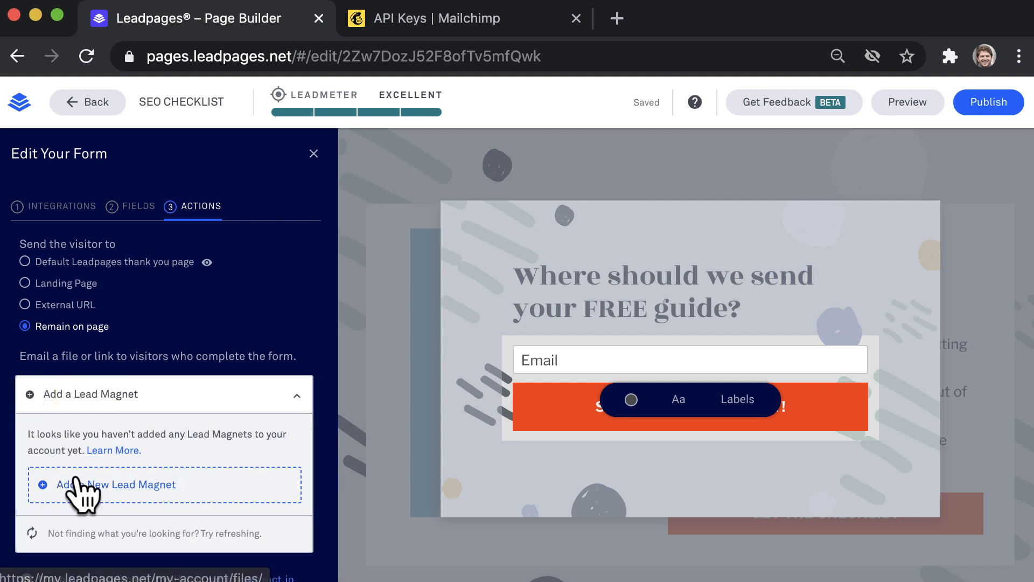
pyautogui.click(117, 484)
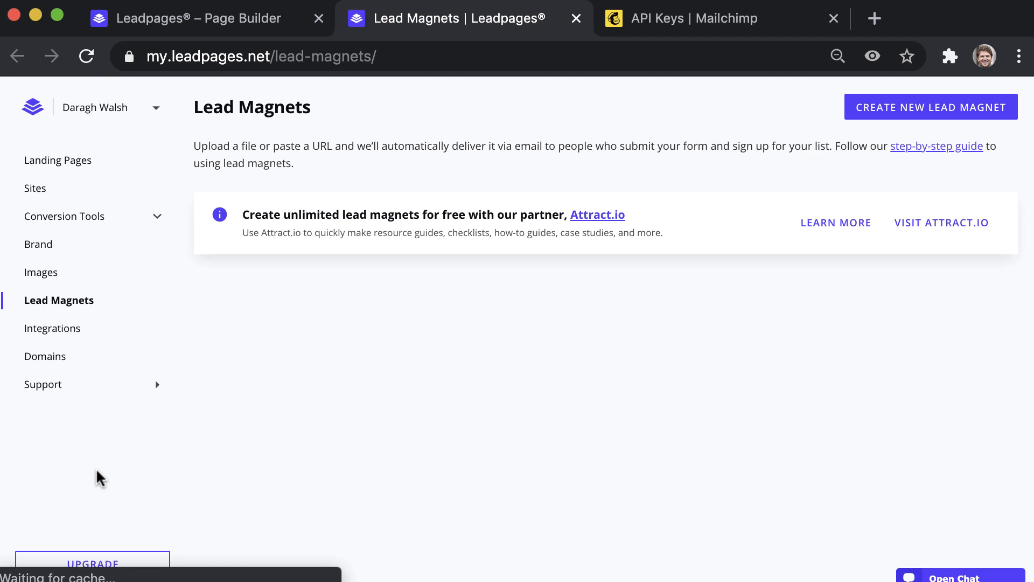
# Create lead magnet SEO CHECKLIST (FREE PDF) with the PDF and an 'as promised' message, and save it
pyautogui.click(930, 107)
pyautogui.write('Here is your SEO checklist')
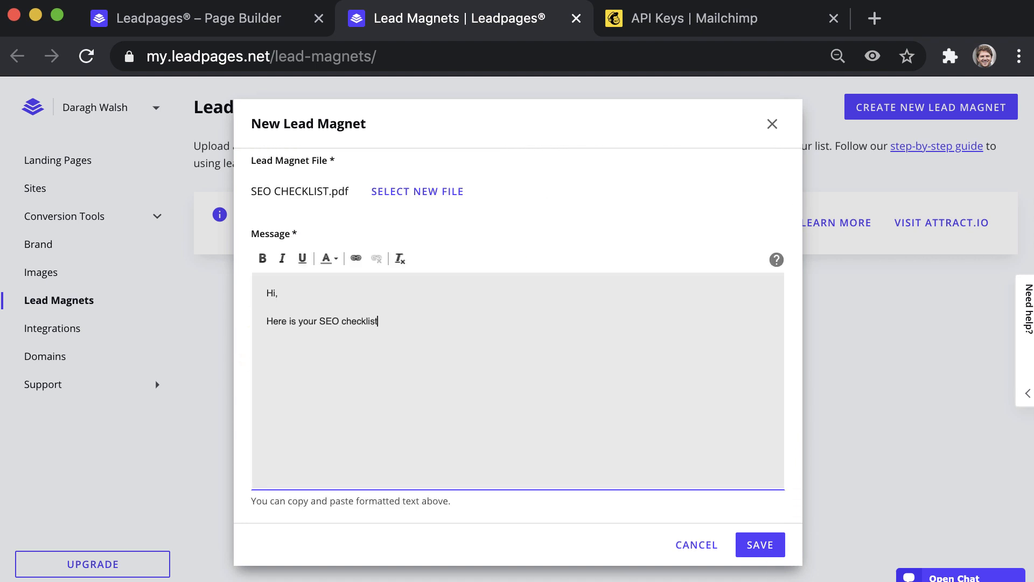
pyautogui.write('as promised')
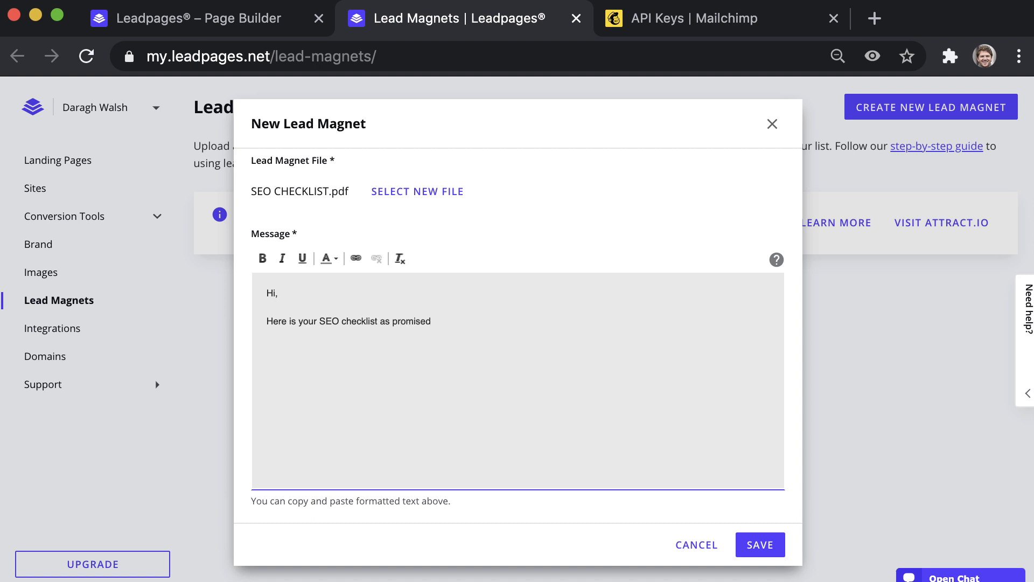
pyautogui.write('.')
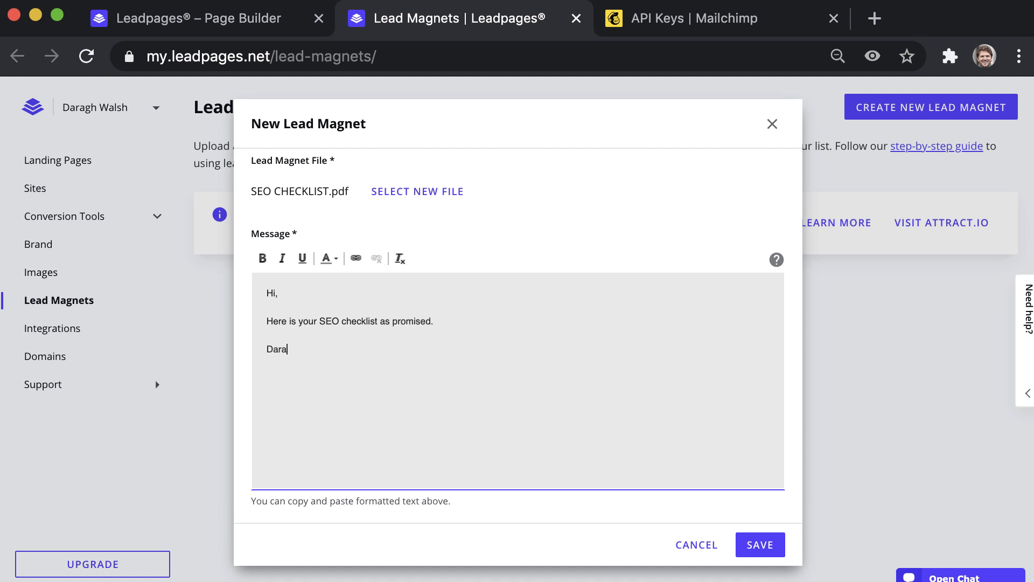
pyautogui.write('gh')
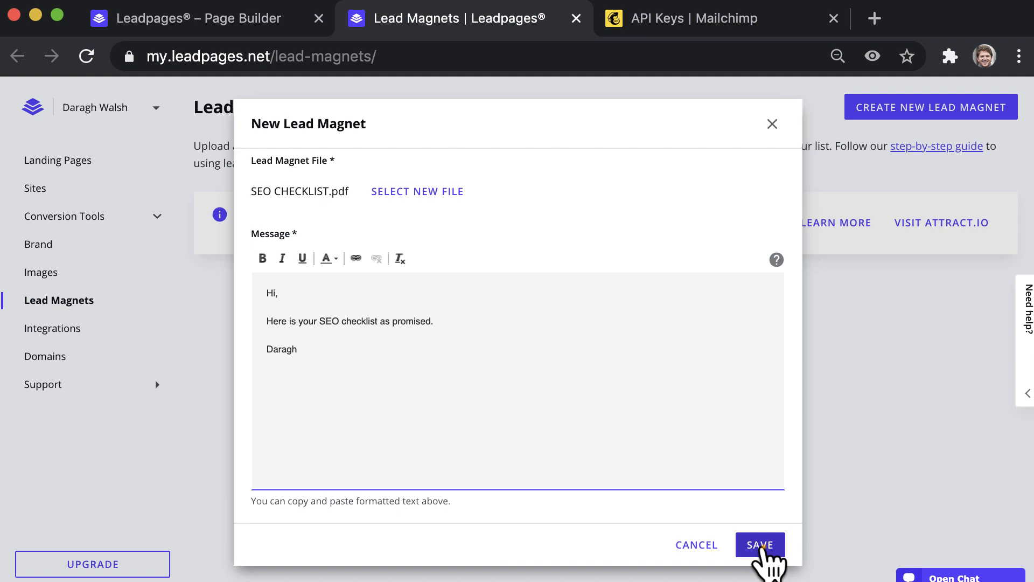
pyautogui.click(759, 545)
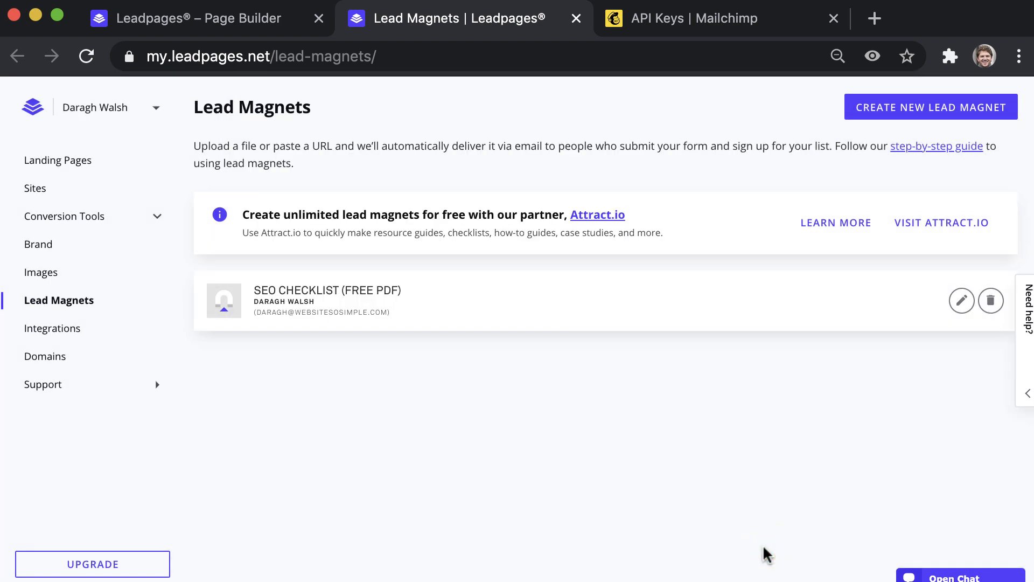
# Attach the SEO CHECKLIST (FREE PDF) lead magnet to the pop-up form and save it
pyautogui.click(184, 18)
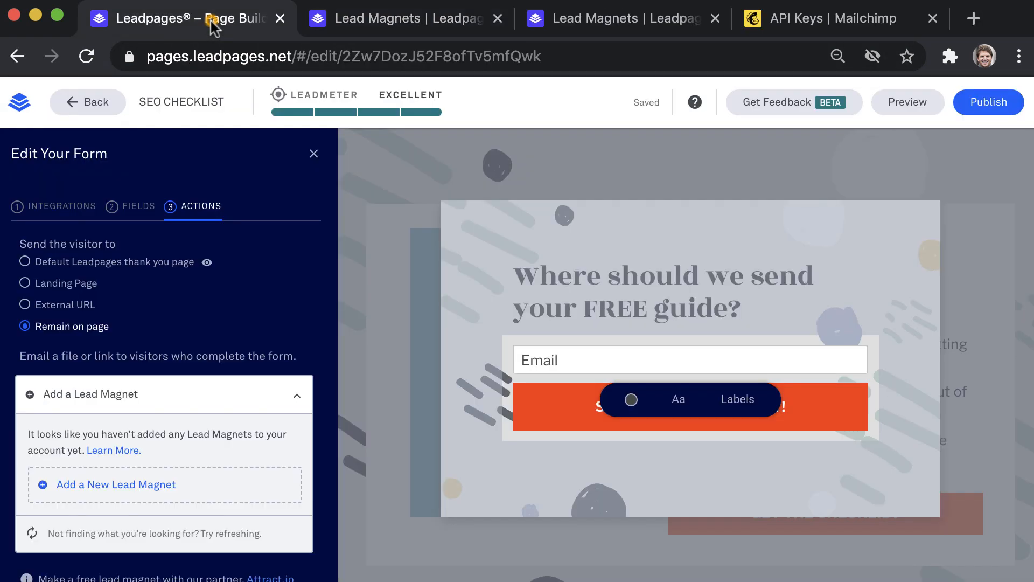
pyautogui.moveTo(40, 541)
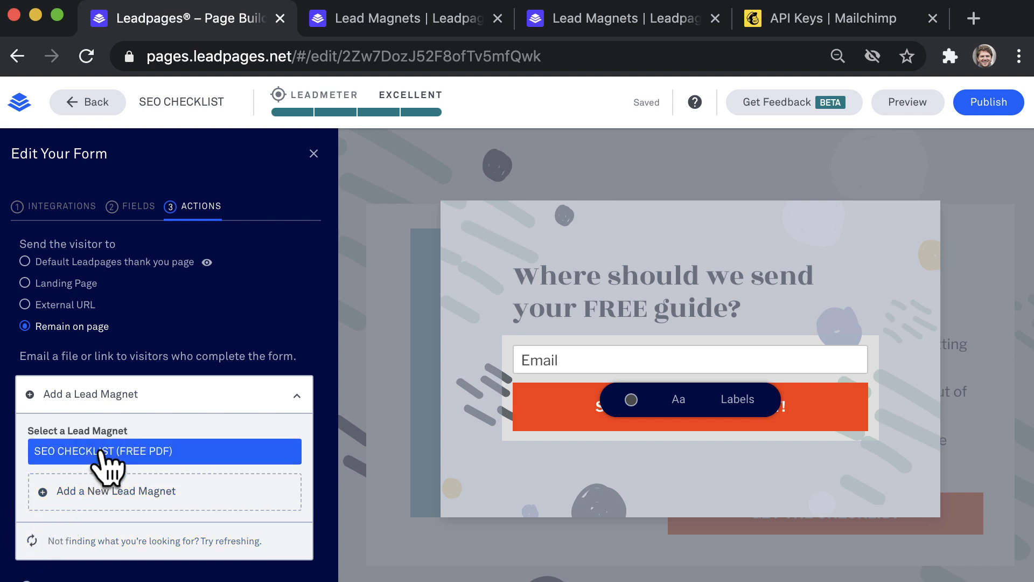
pyautogui.click(164, 451)
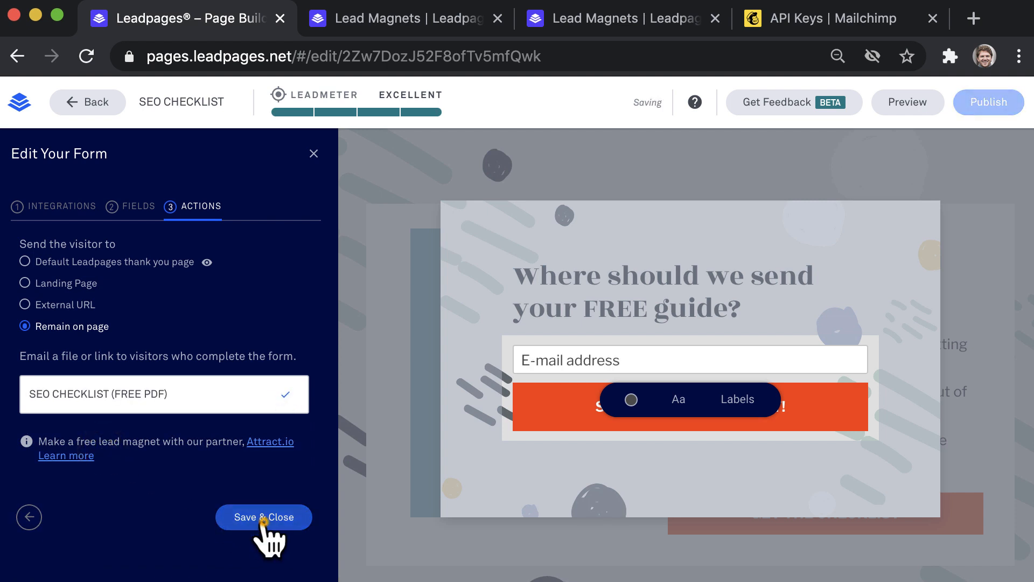
pyautogui.click(263, 516)
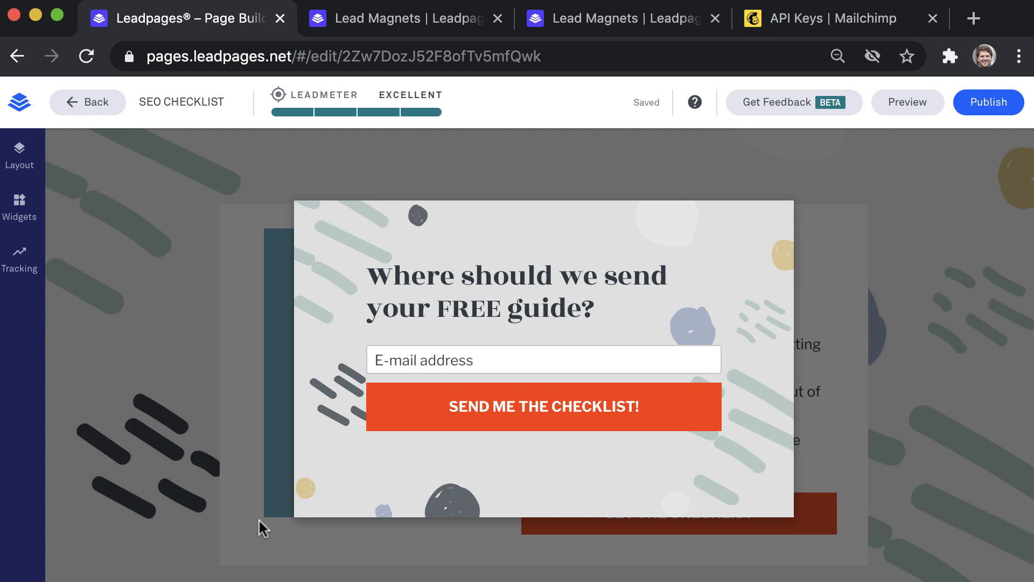
pyautogui.moveTo(218, 295)
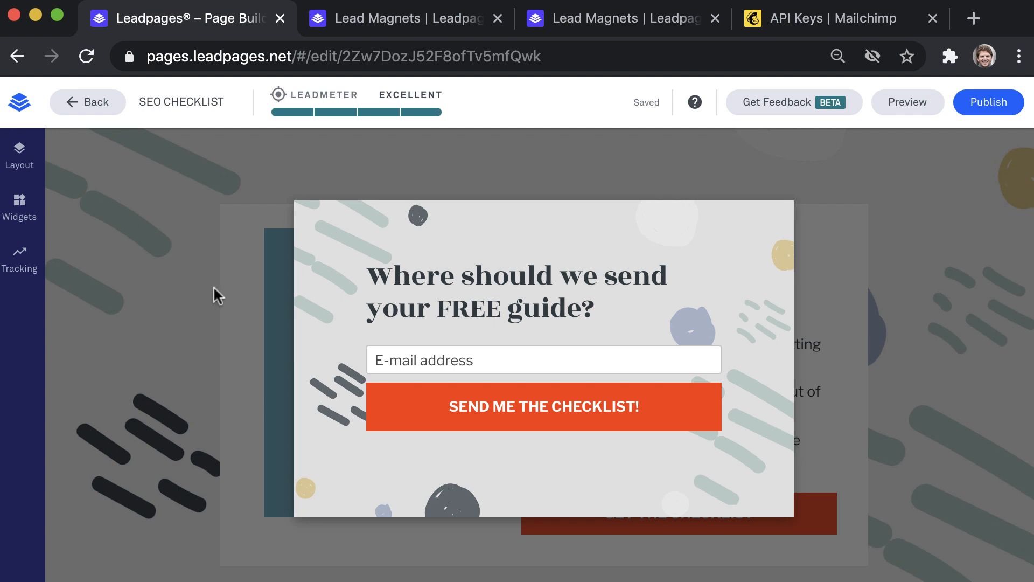
pyautogui.click(600, 342)
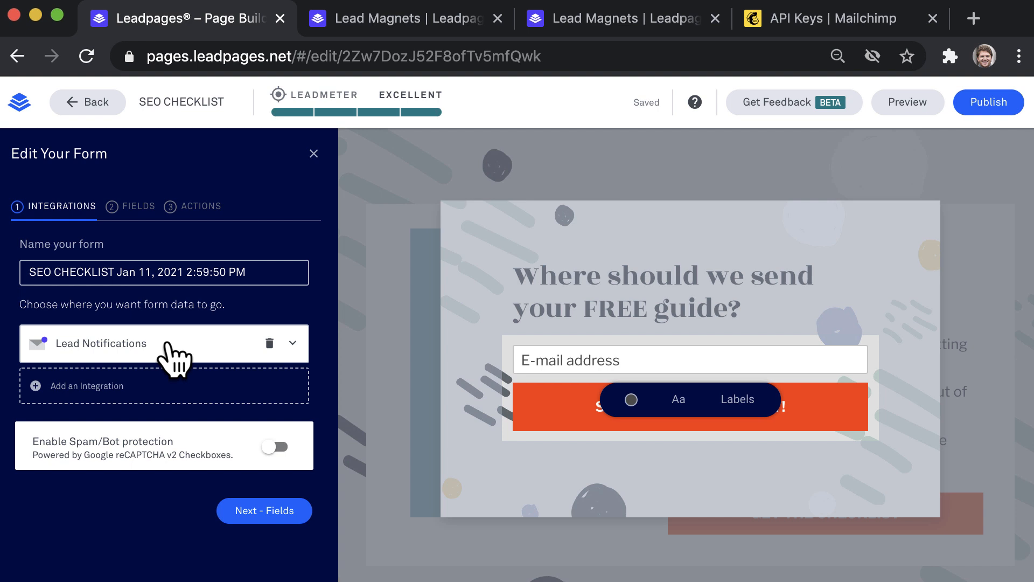
pyautogui.moveTo(173, 363)
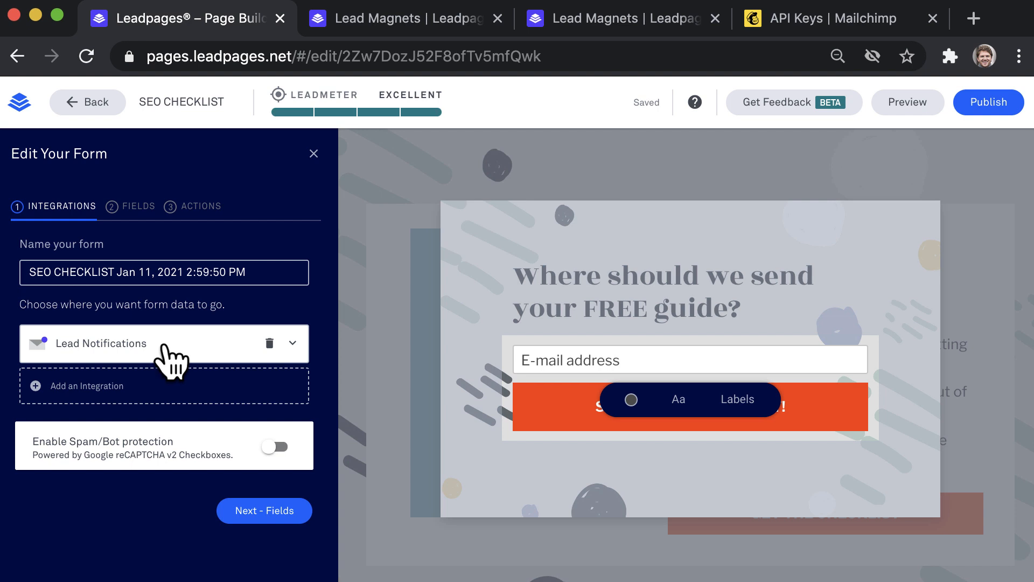
# Add Mailchimp Account #1 as the form's integration and view the connected account
pyautogui.click(84, 386)
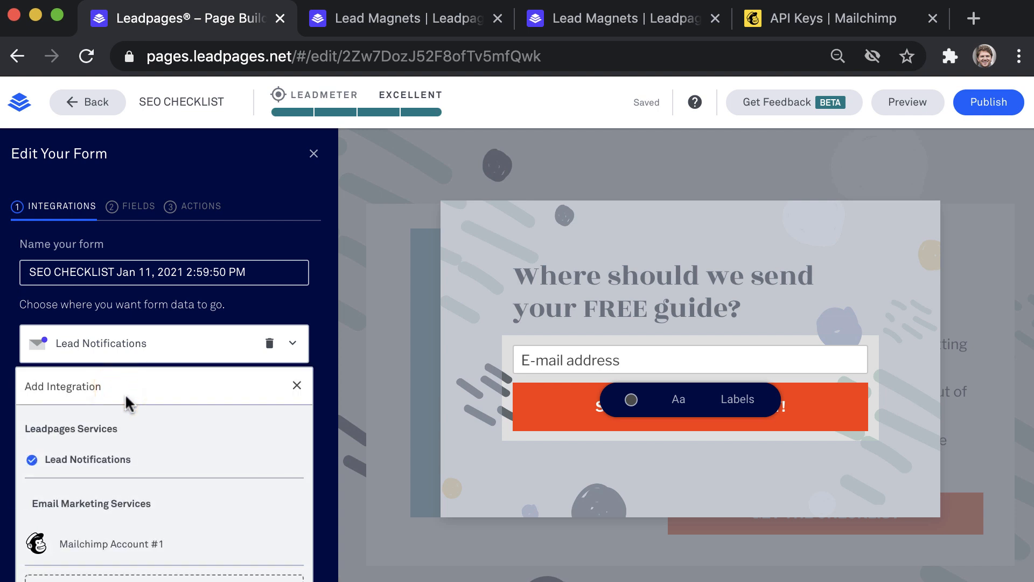
pyautogui.scroll(-3)
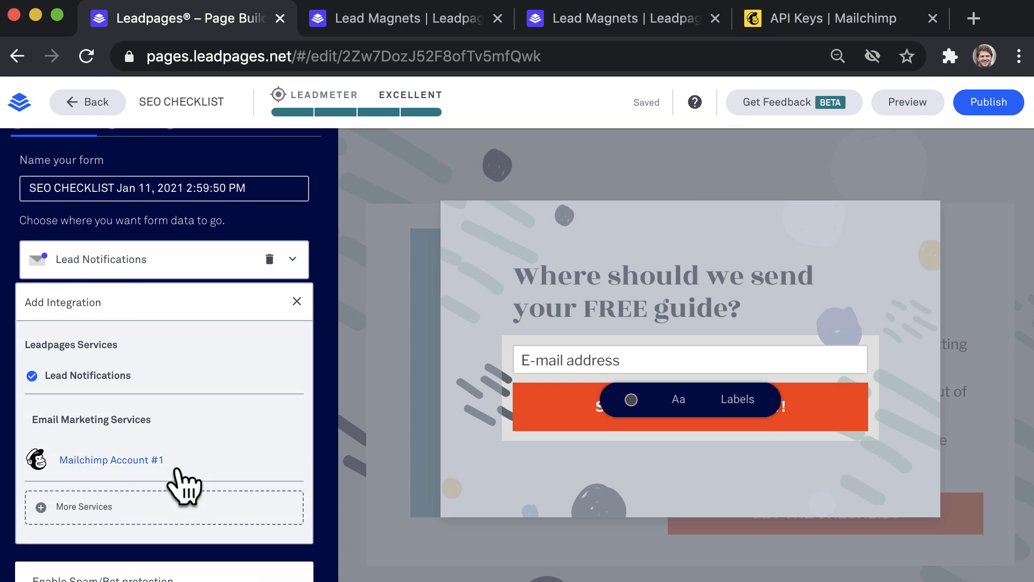
pyautogui.click(82, 507)
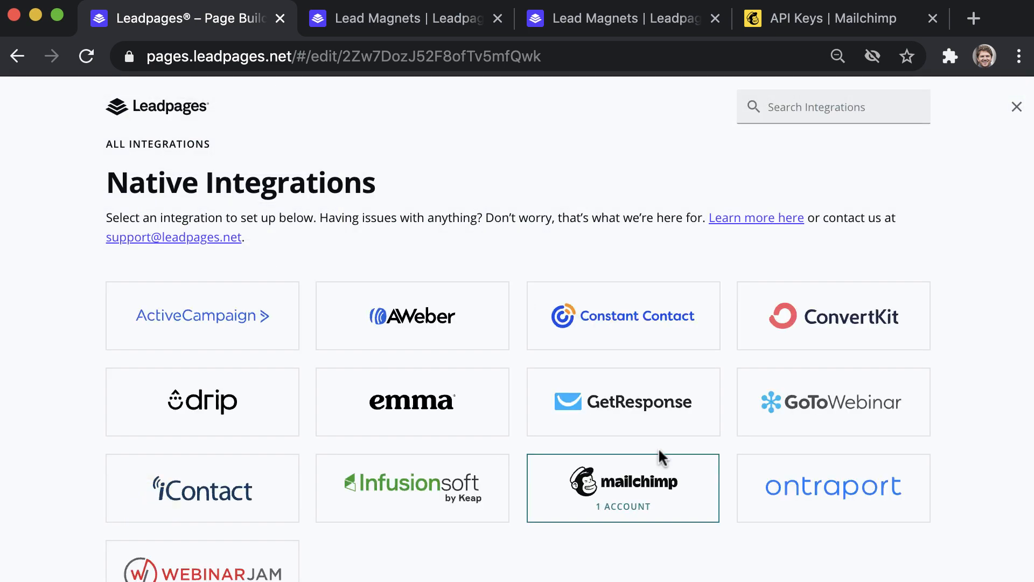
pyautogui.click(622, 487)
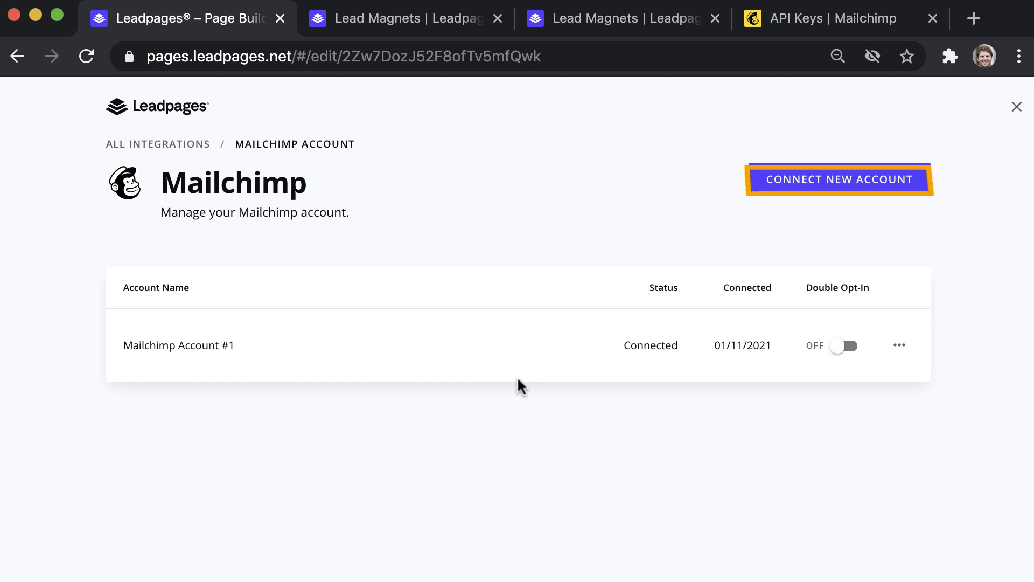
pyautogui.moveTo(623, 266)
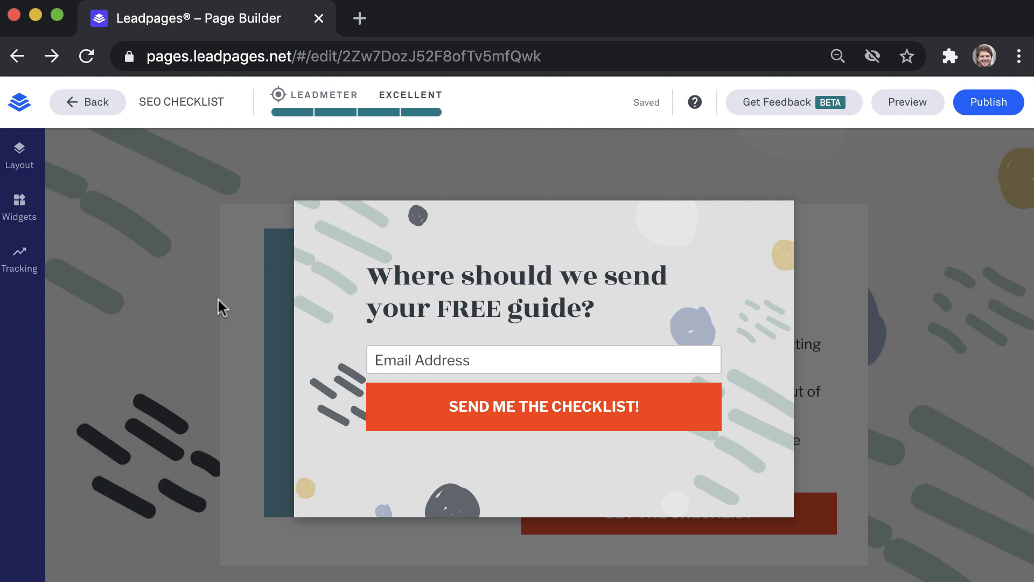
pyautogui.moveTo(907, 102)
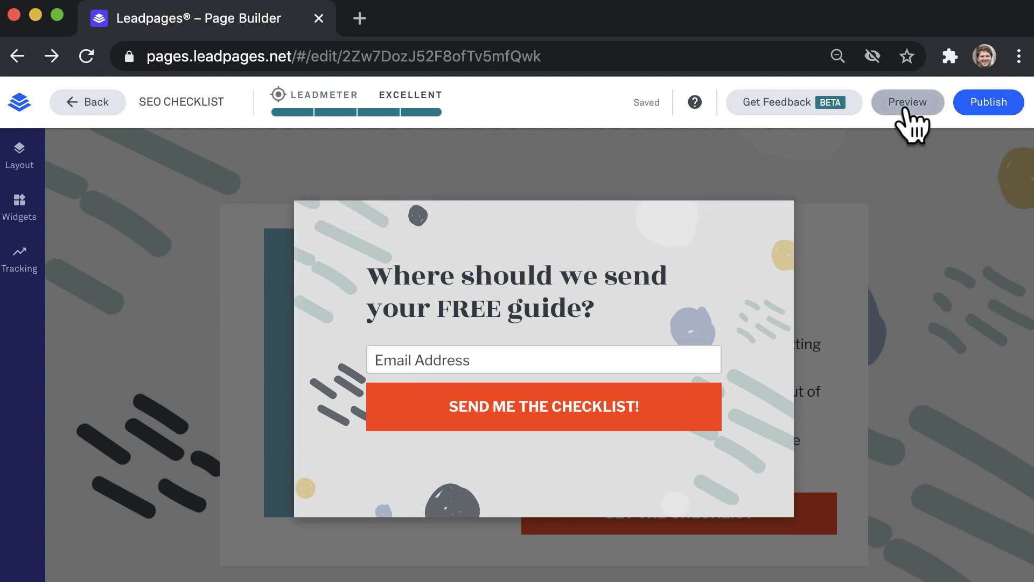
# Submit a test email through the previewed pop-up form and return to the editor
pyautogui.click(907, 103)
pyautogui.write('websitesosi')
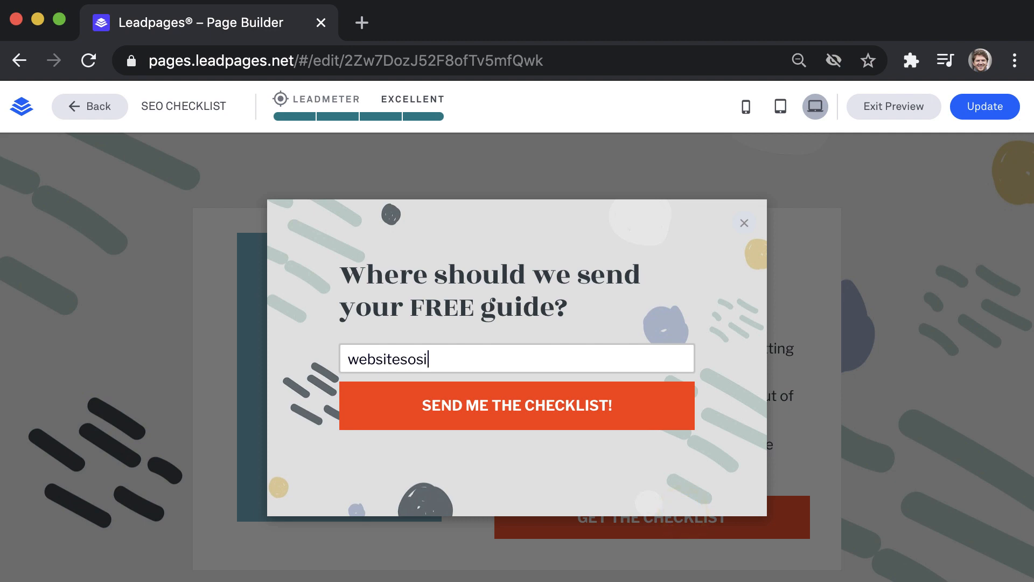
pyautogui.click(744, 223)
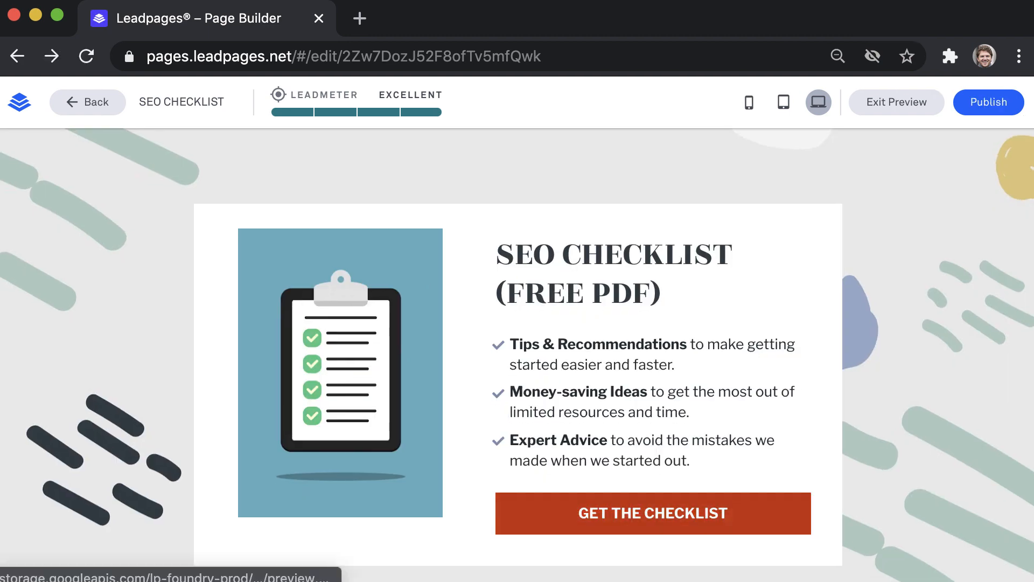
pyautogui.moveTo(448, 361)
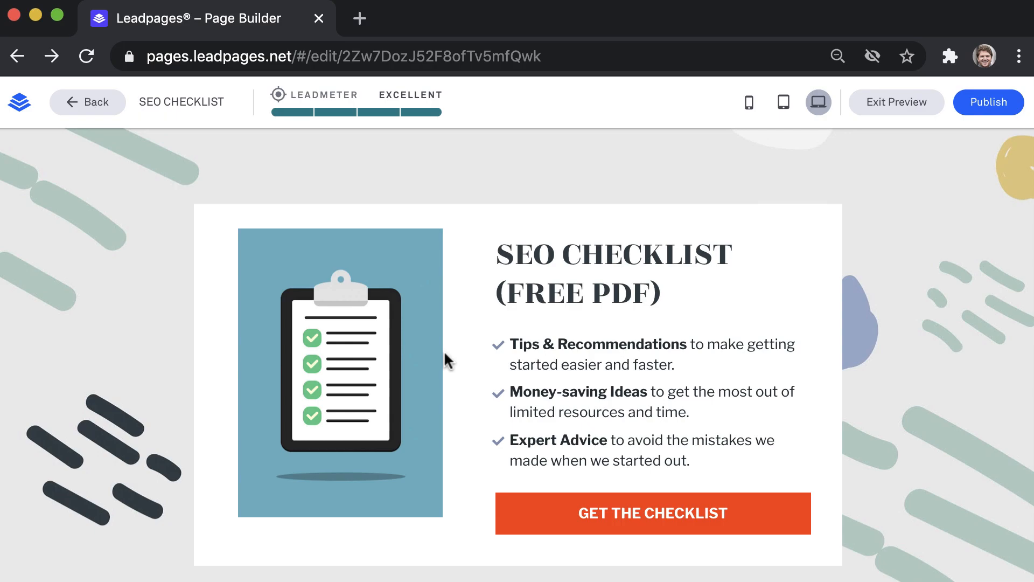
pyautogui.click(651, 513)
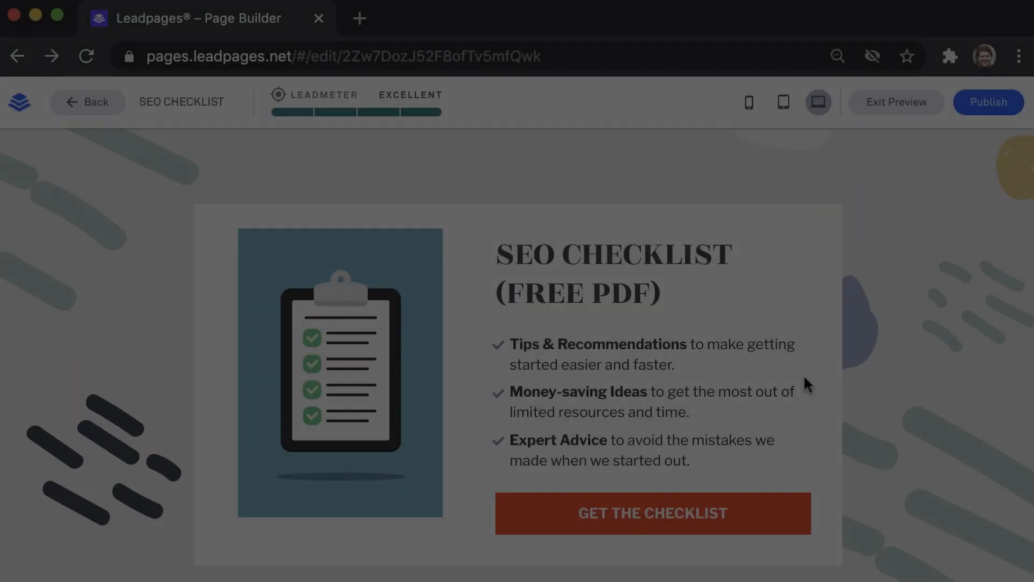
pyautogui.click(896, 101)
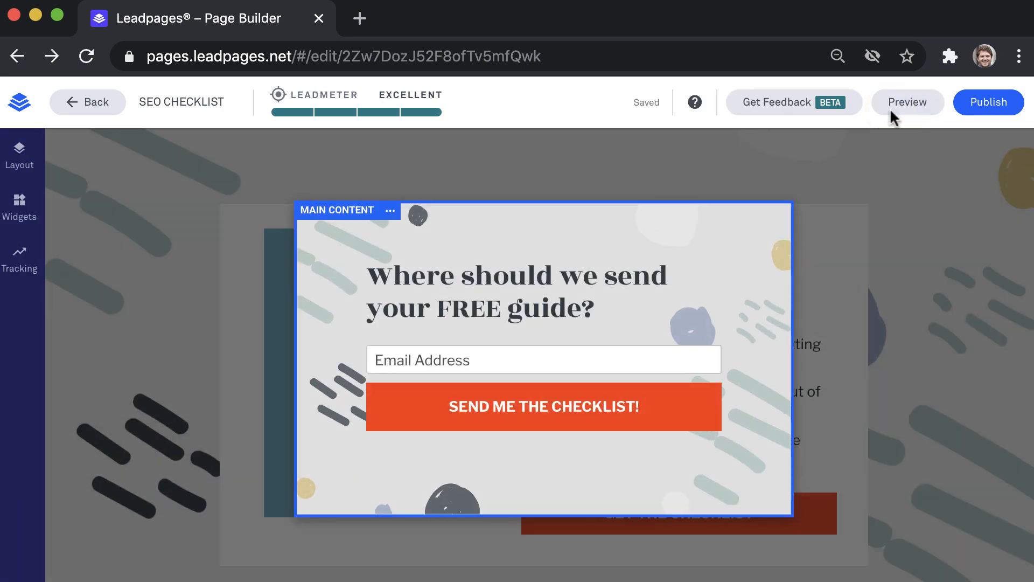
# Set the form's after-submit action to the default Leadpages thank you page
pyautogui.click(542, 358)
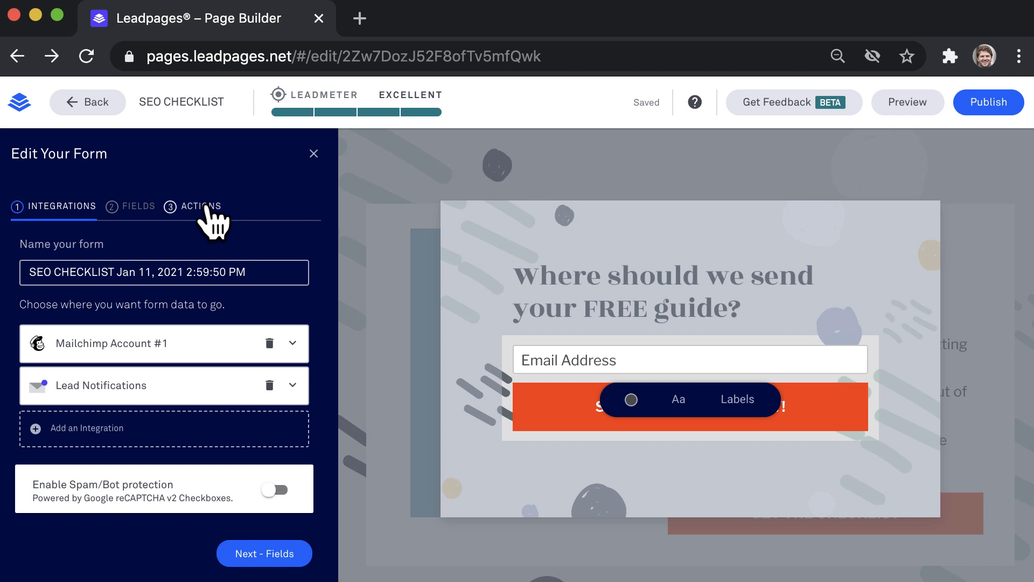
pyautogui.click(200, 206)
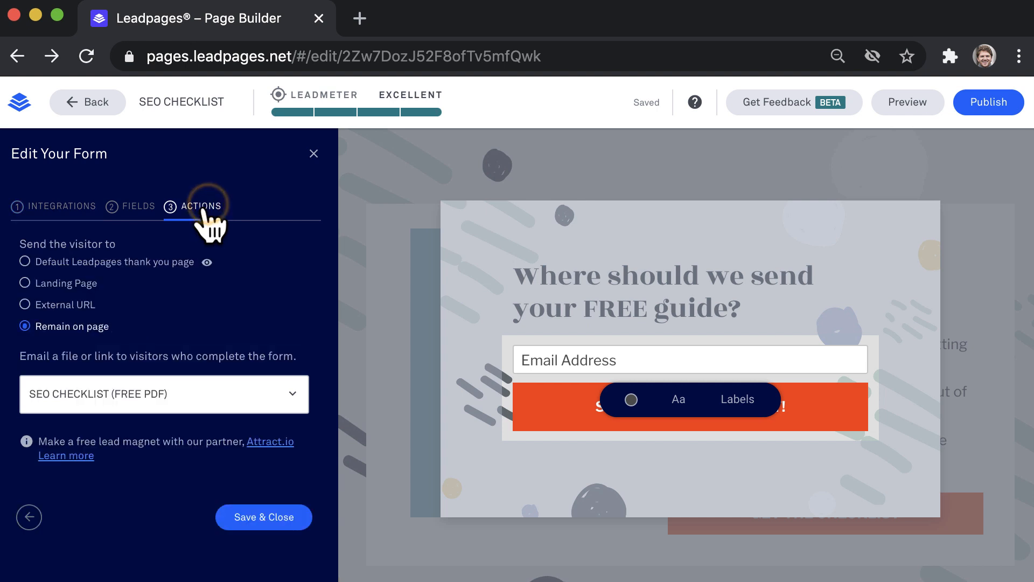
pyautogui.moveTo(99, 273)
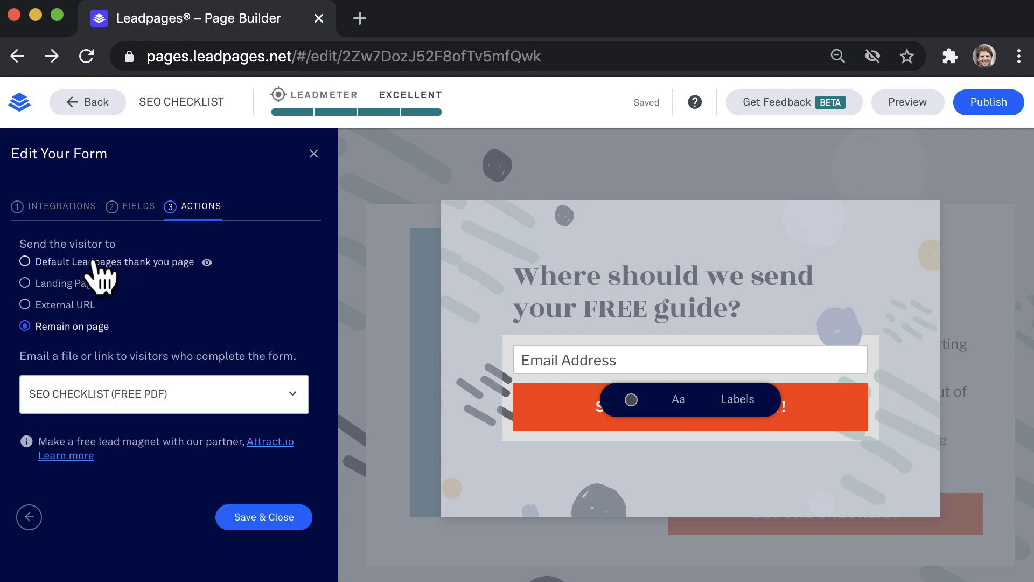
pyautogui.click(25, 261)
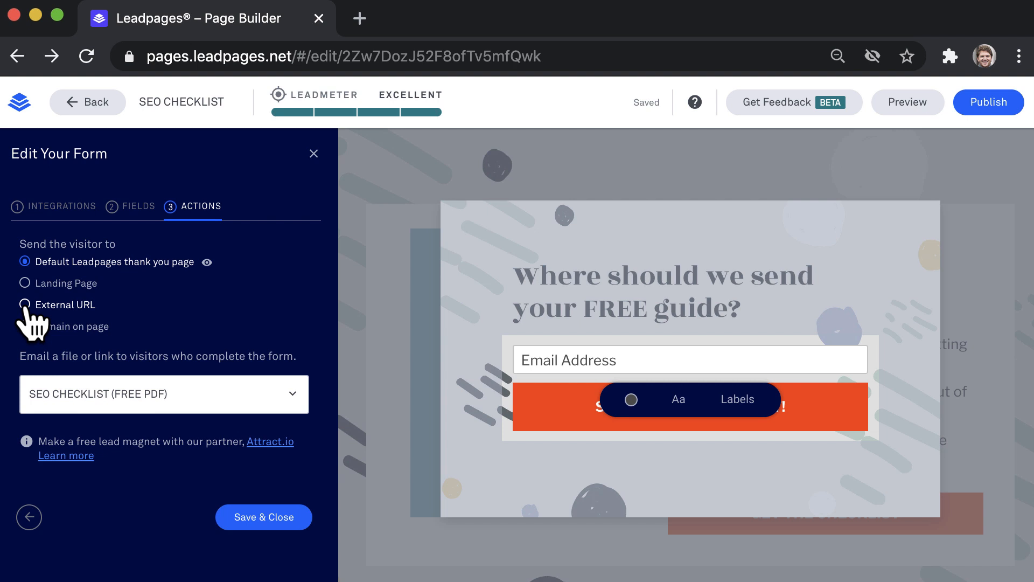
pyautogui.moveTo(31, 266)
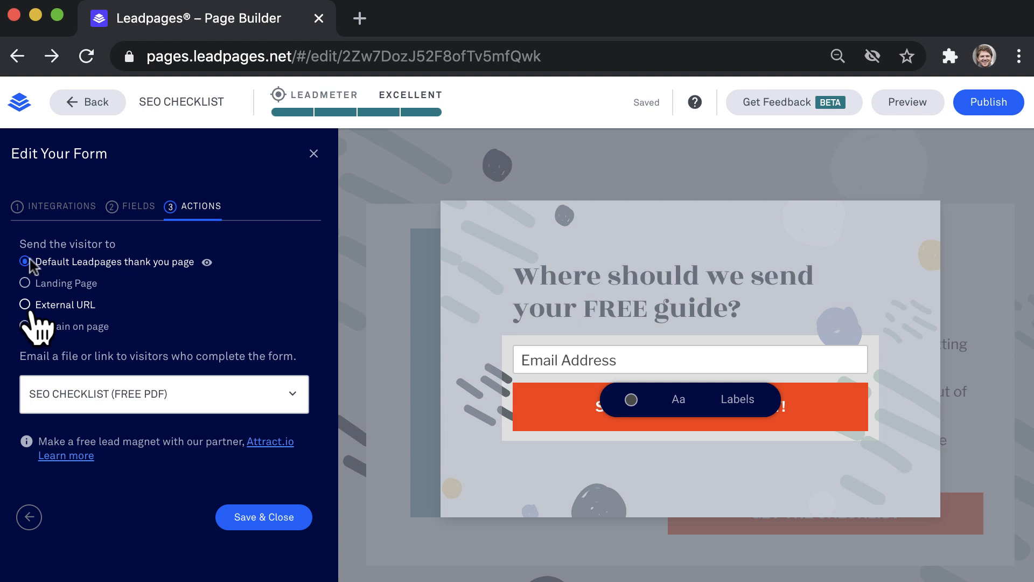
pyautogui.click(263, 516)
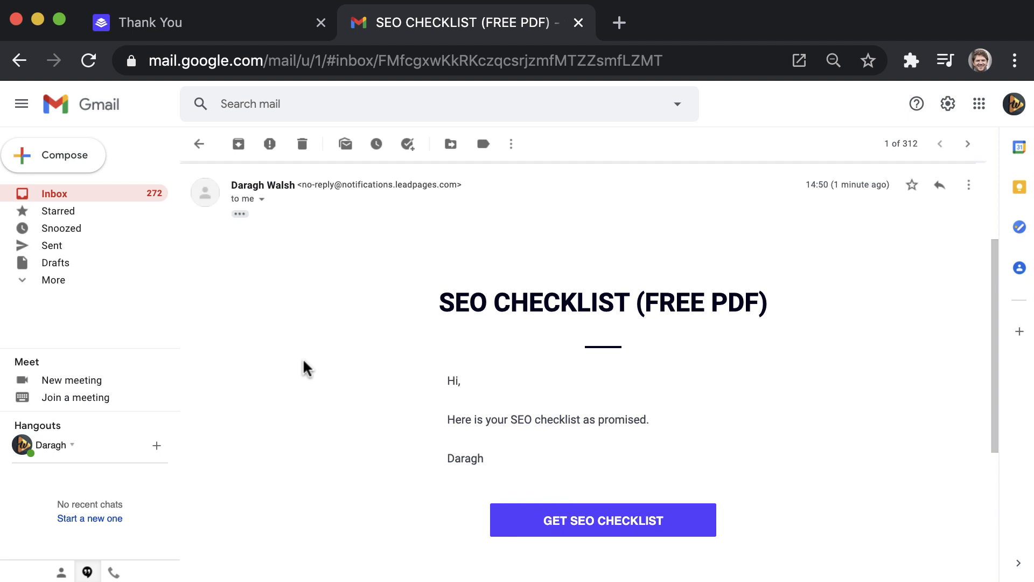
pyautogui.moveTo(480, 463)
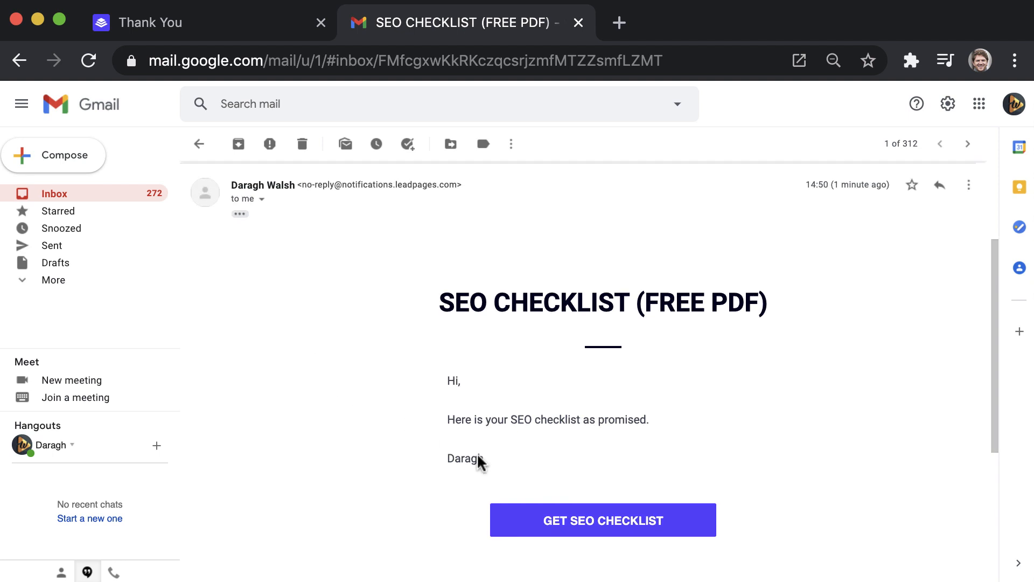
# Download the checklist PDF from the Get SEO Checklist email link and save it to the desktop
pyautogui.click(601, 519)
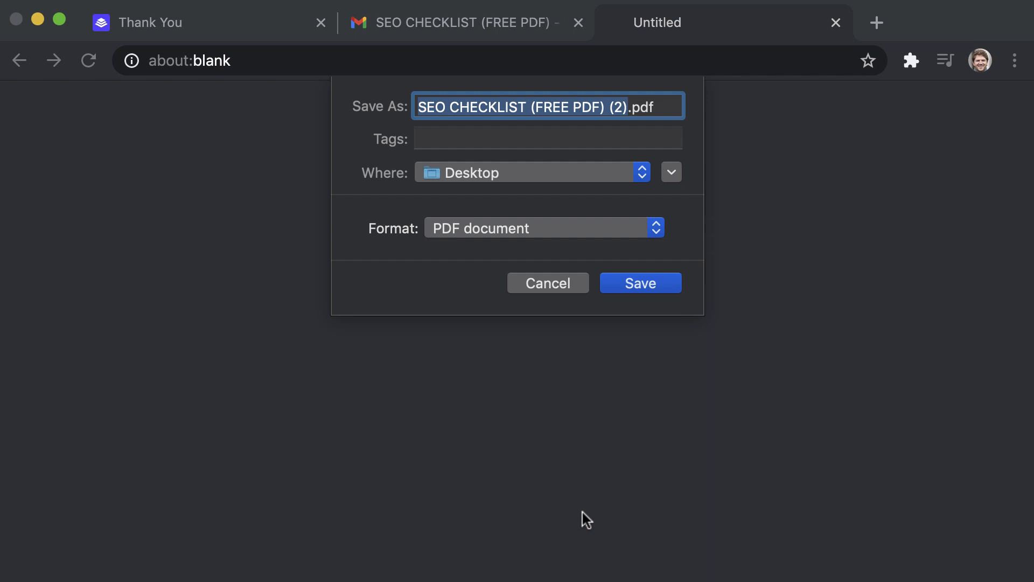
pyautogui.click(639, 282)
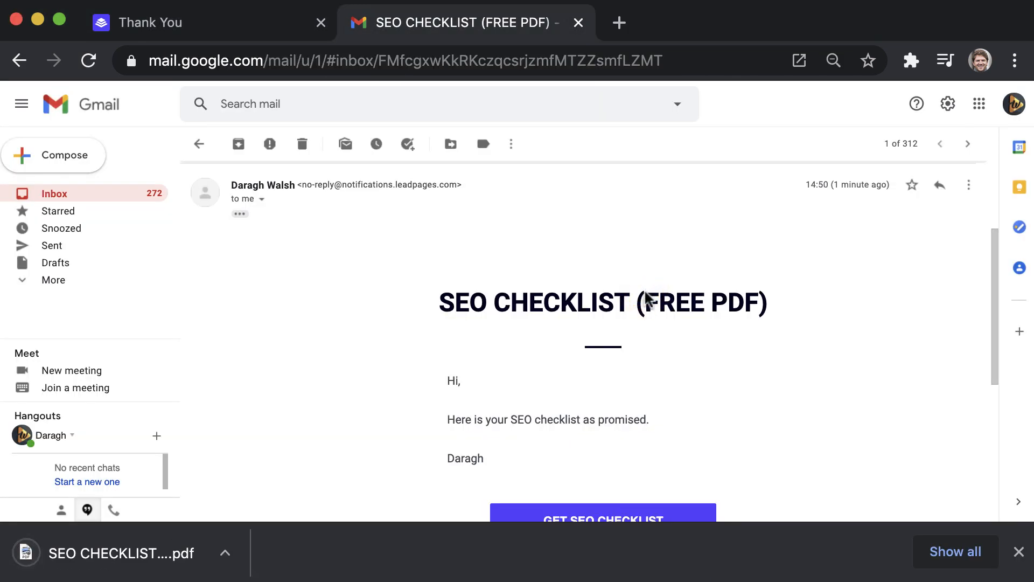
pyautogui.click(122, 553)
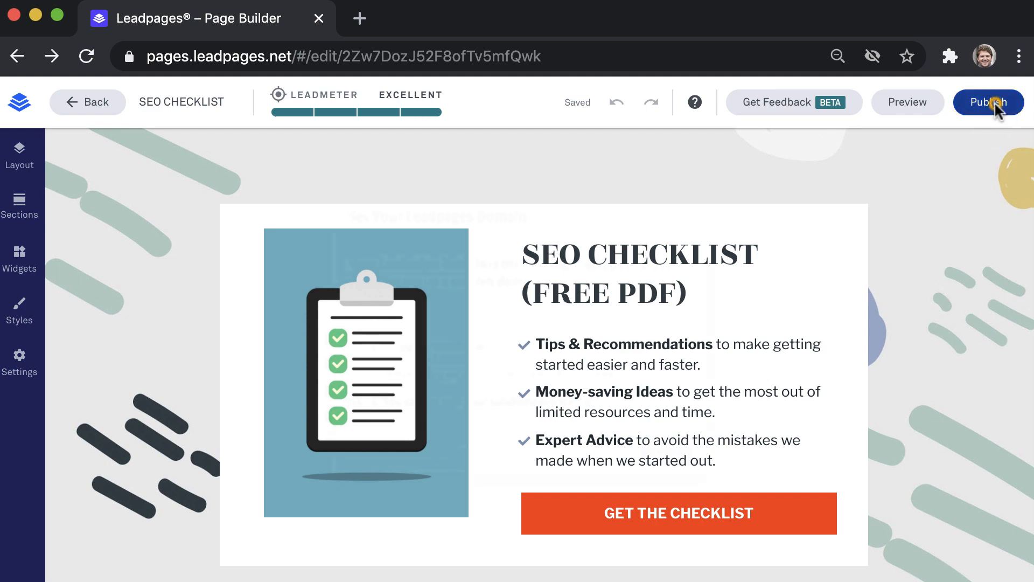
# Start publishing and save the subdomain as websitesosimple.lpages.co
pyautogui.click(988, 102)
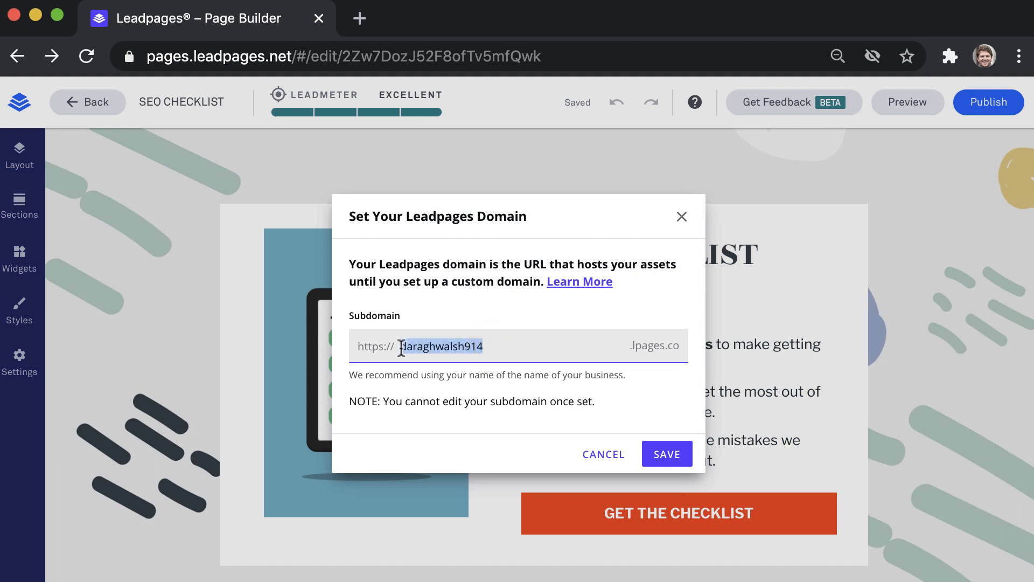
pyautogui.write('websitesos')
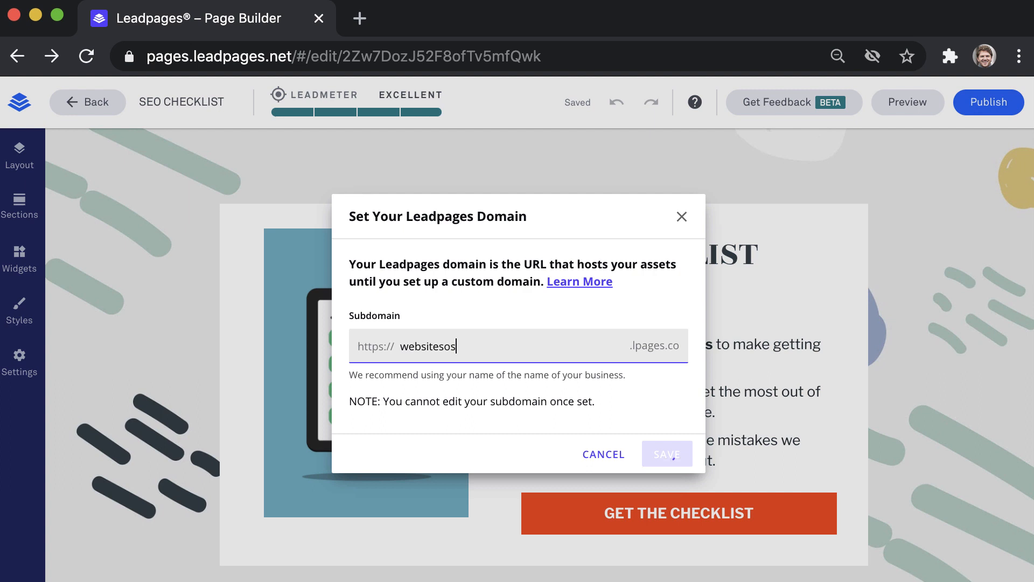
pyautogui.write('imple')
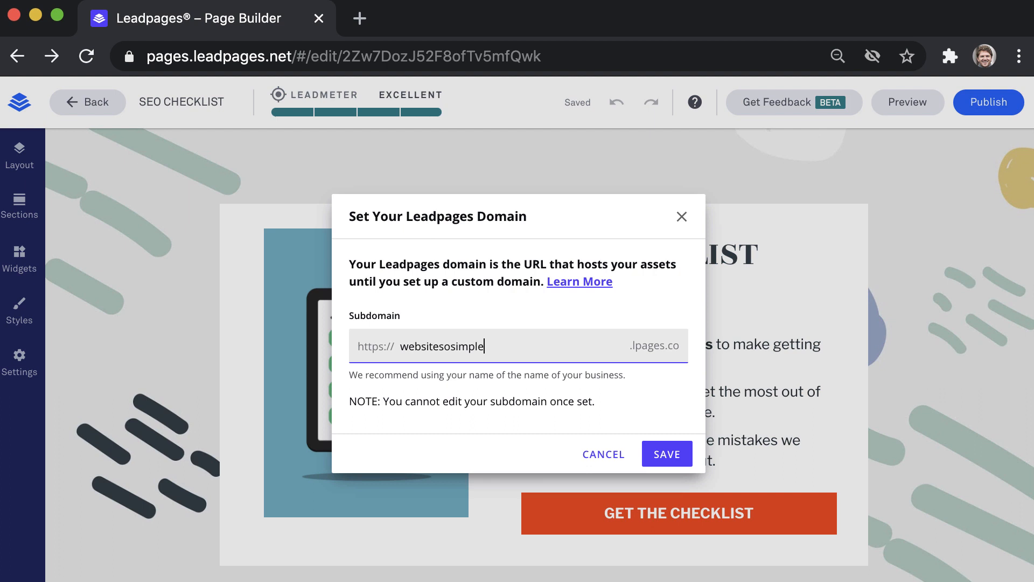
pyautogui.click(665, 453)
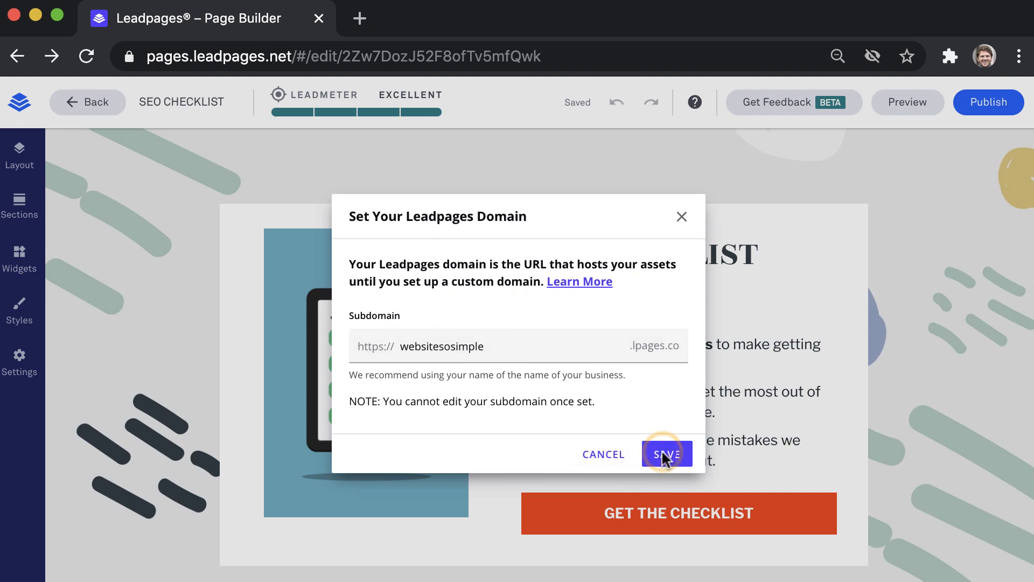
pyautogui.click(667, 453)
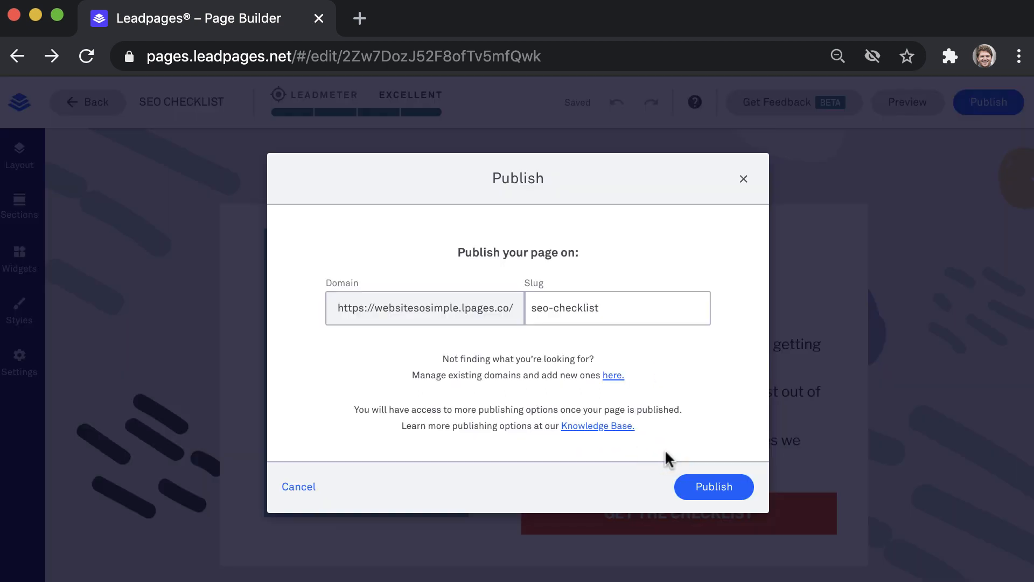
# Publish the page at websitesosimple.lpages.co/seo-checklist and view its publishing options
pyautogui.click(713, 487)
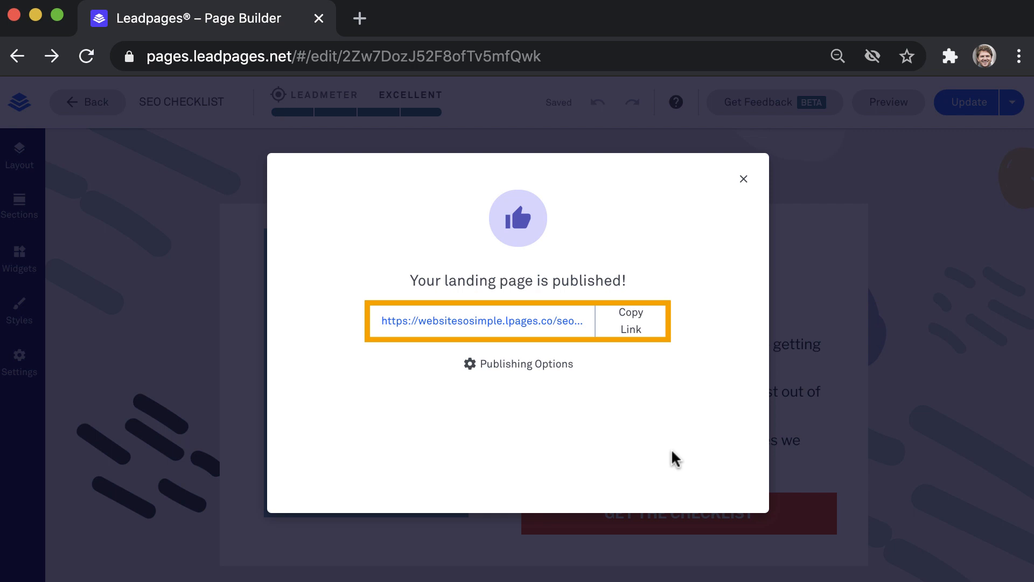
pyautogui.click(518, 363)
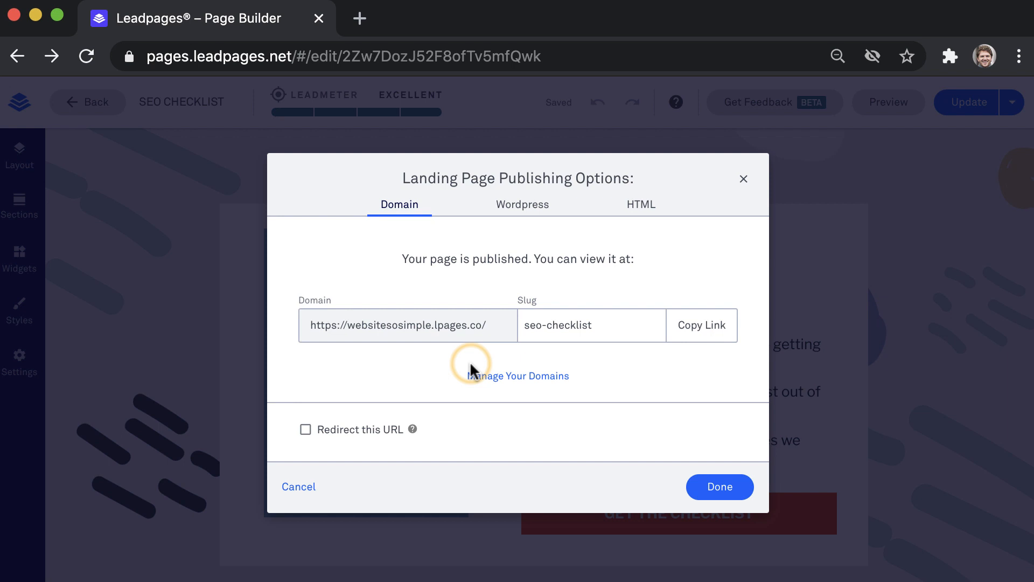
pyautogui.moveTo(376, 256)
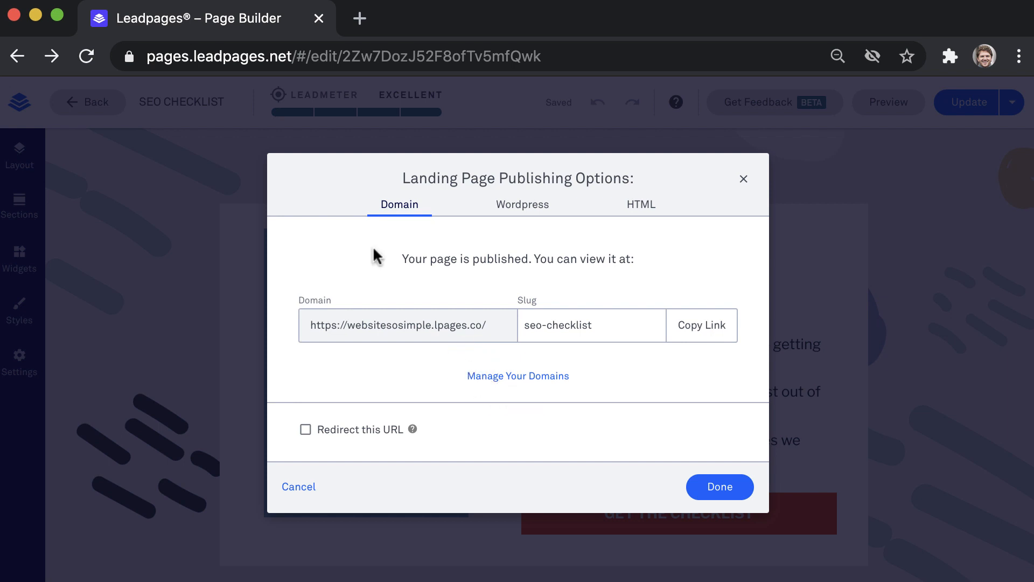
# Check the domain management page, then the WordPress plugin and HTML download publishing options
pyautogui.click(518, 375)
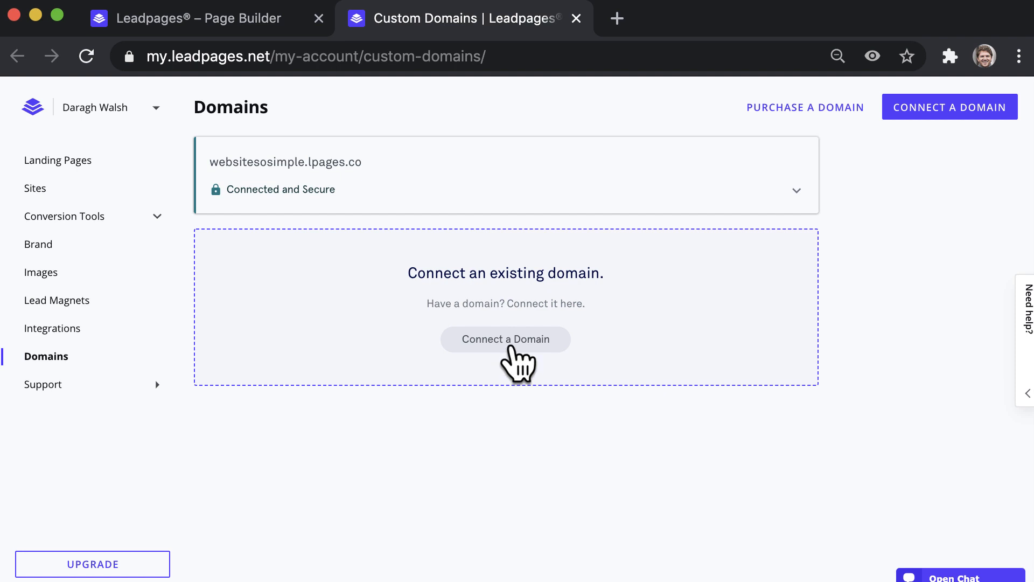
pyautogui.click(192, 18)
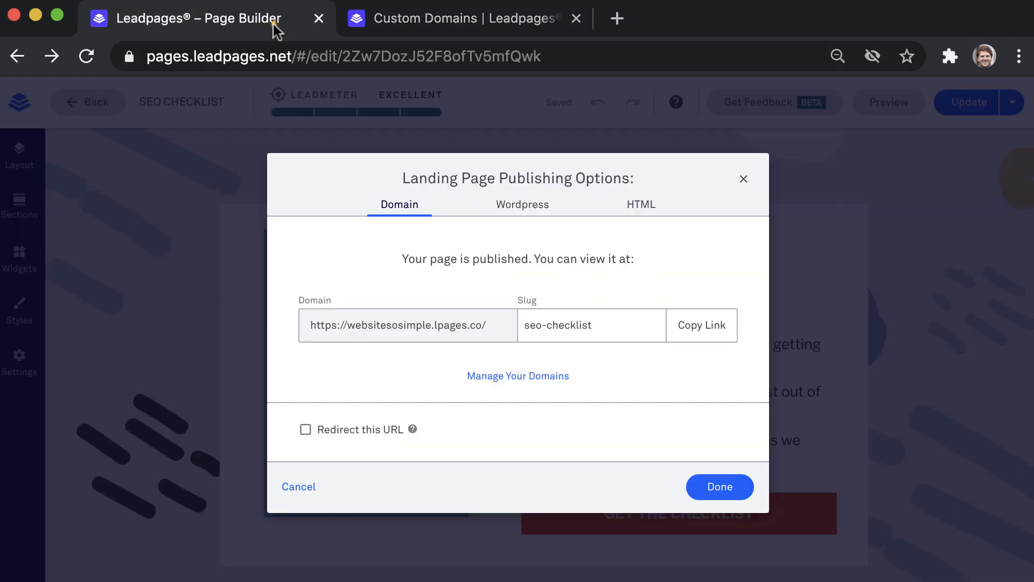
pyautogui.click(521, 204)
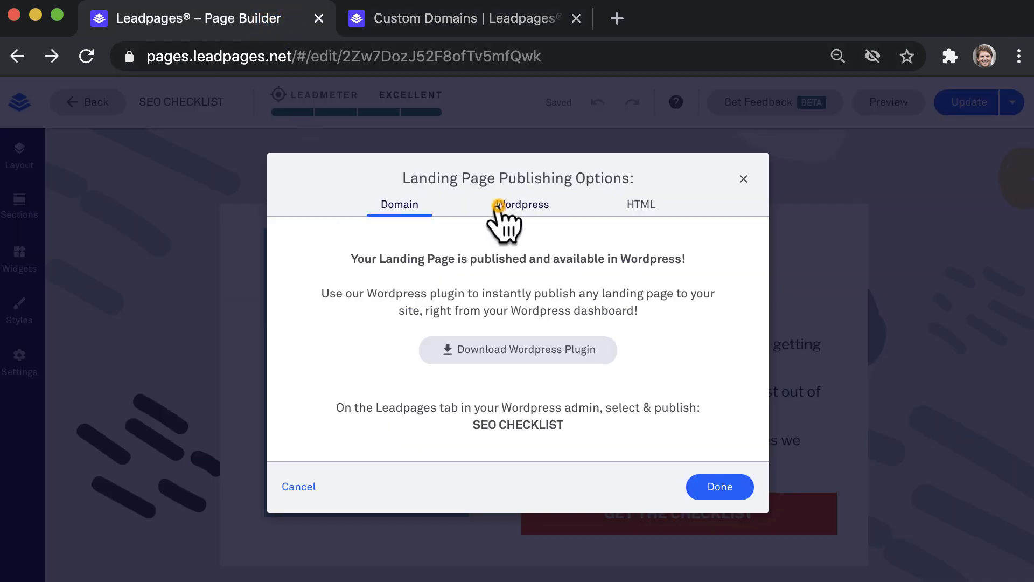
pyautogui.click(522, 203)
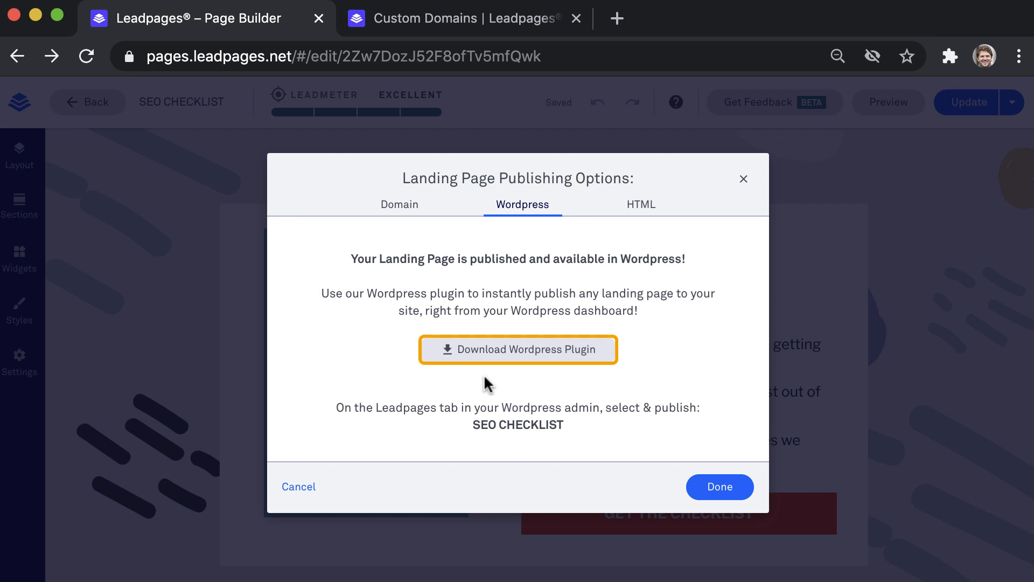
pyautogui.click(639, 203)
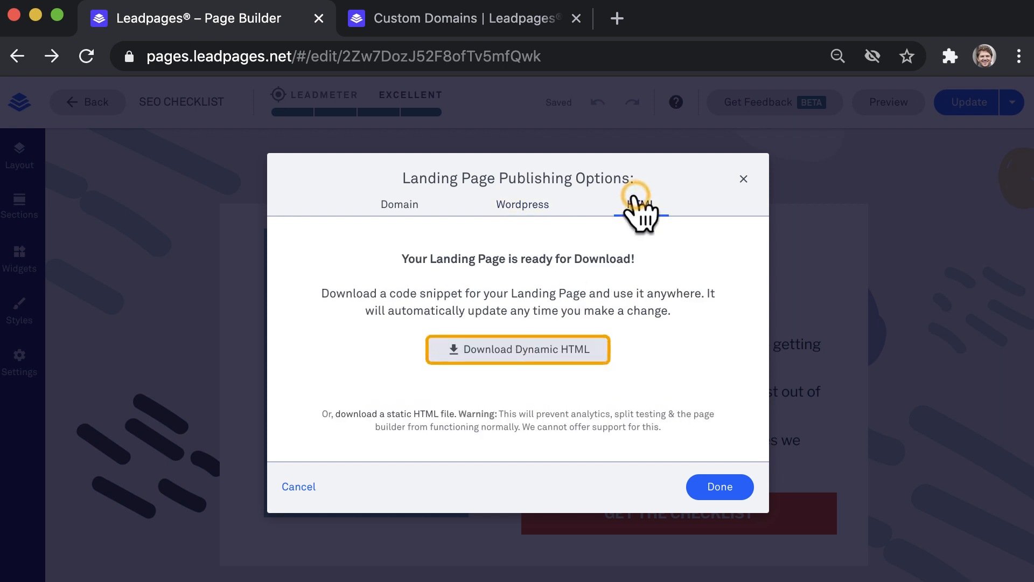